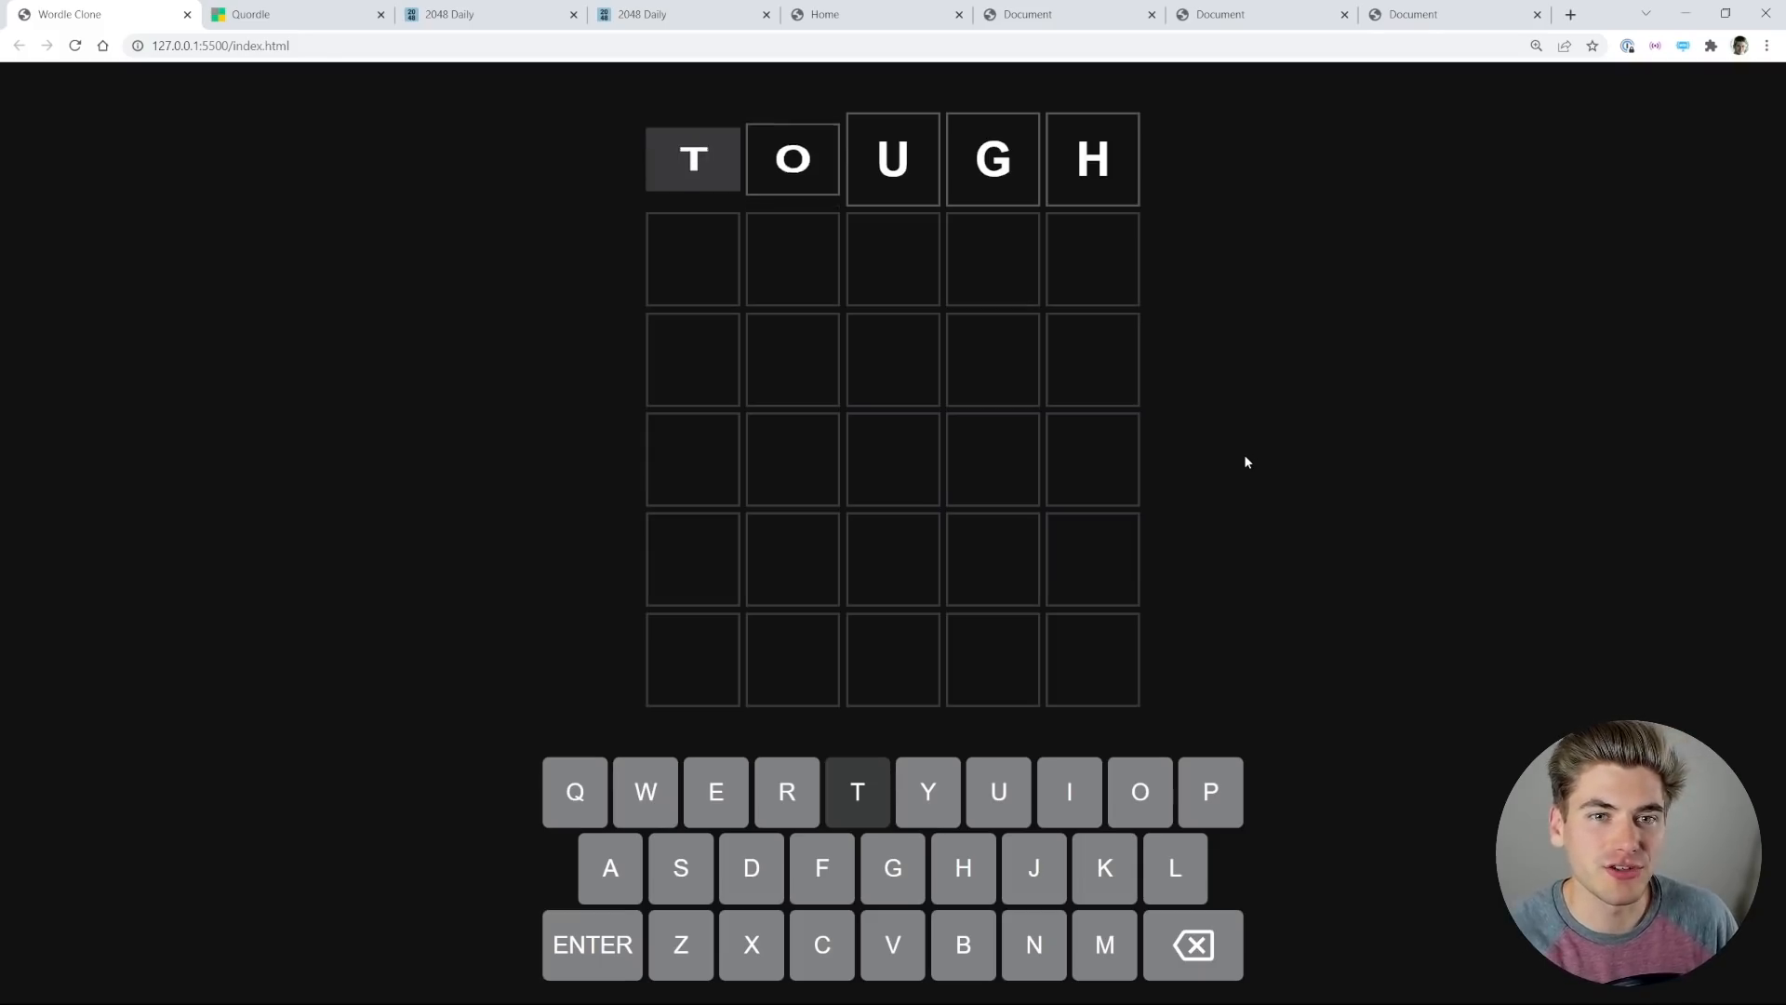
Step: Submit the GAMES guess in Wordle Clone, then switch to the Quordle game
{"action": "key", "text": "Enter"}
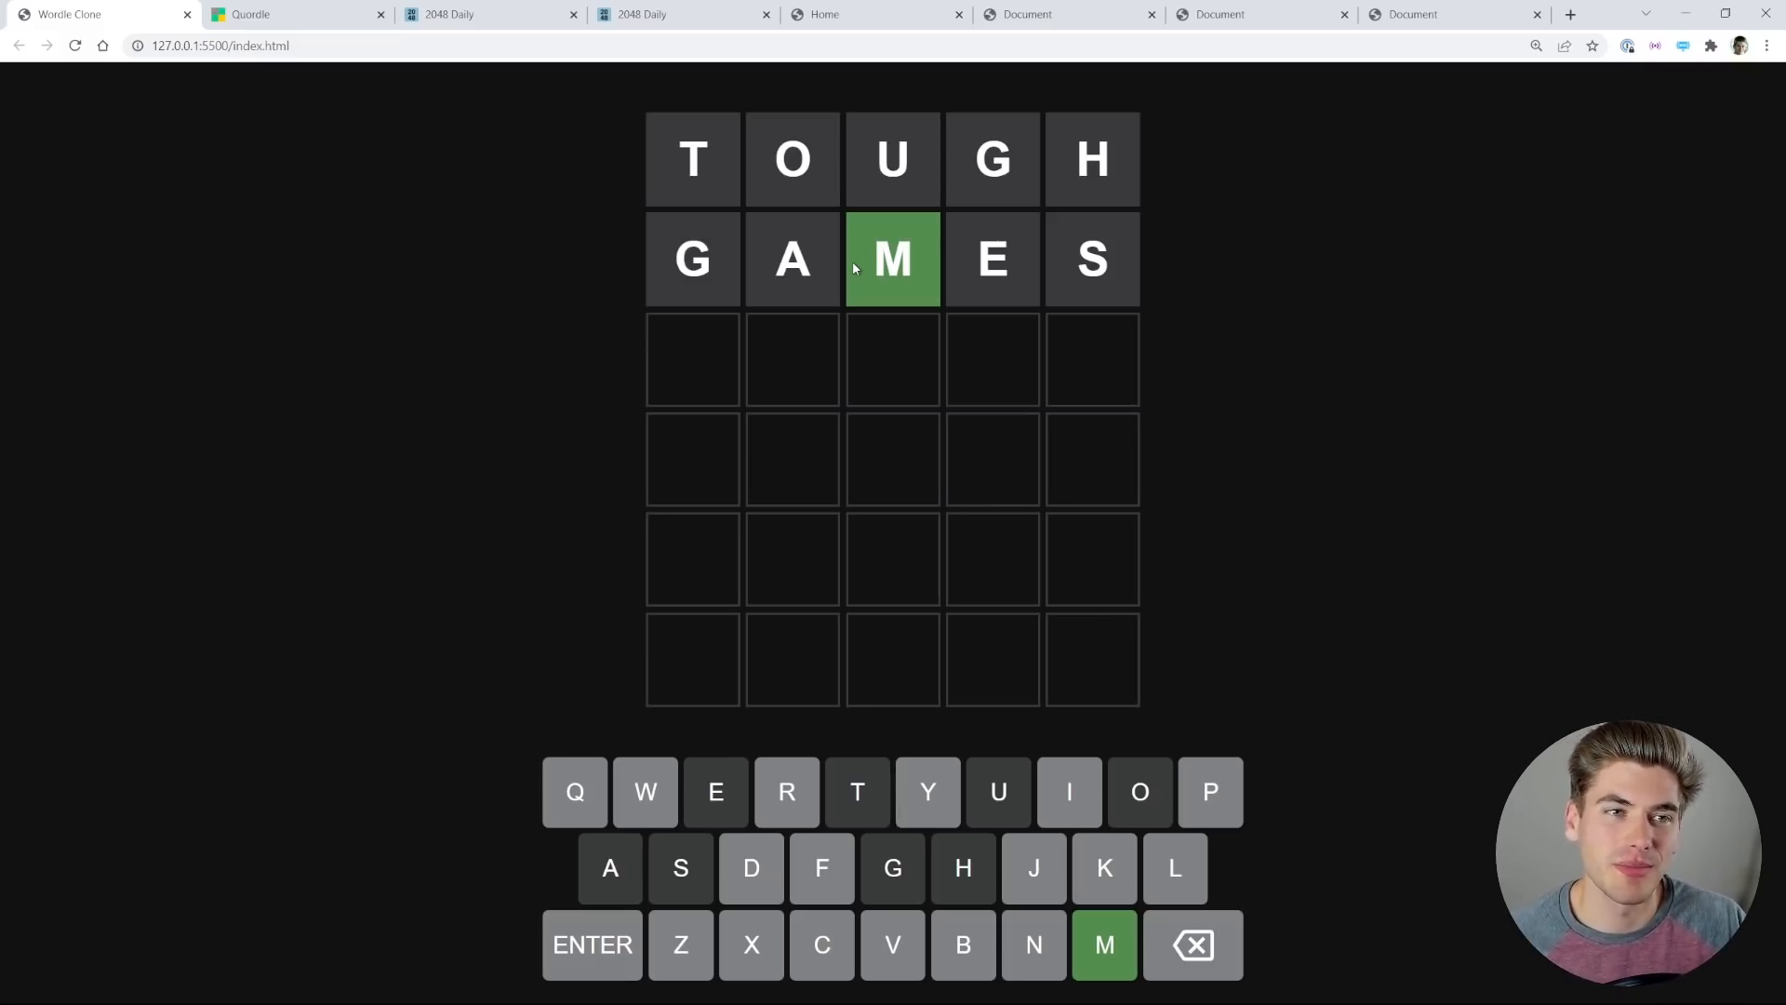
{"action": "left_click", "coordinate": [269, 14]}
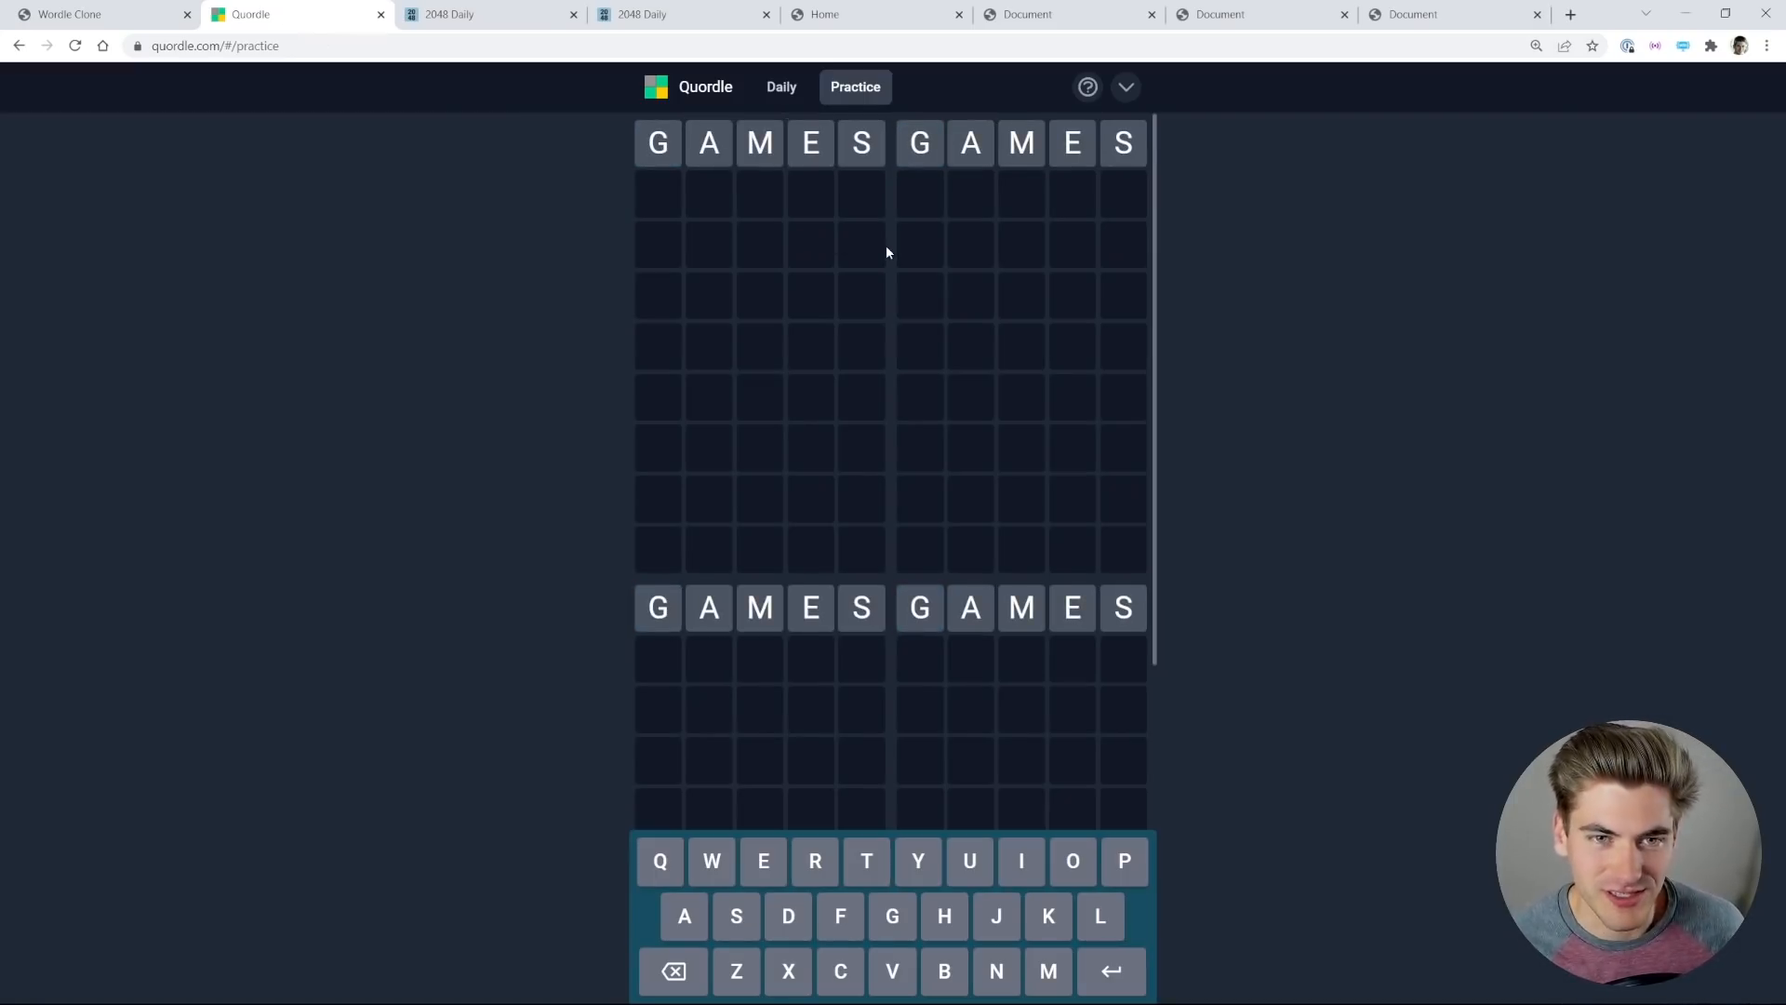
Step: Enter GAMES on all four Quordle boards, then return to Wordle Clone
{"action": "key", "text": "Enter"}
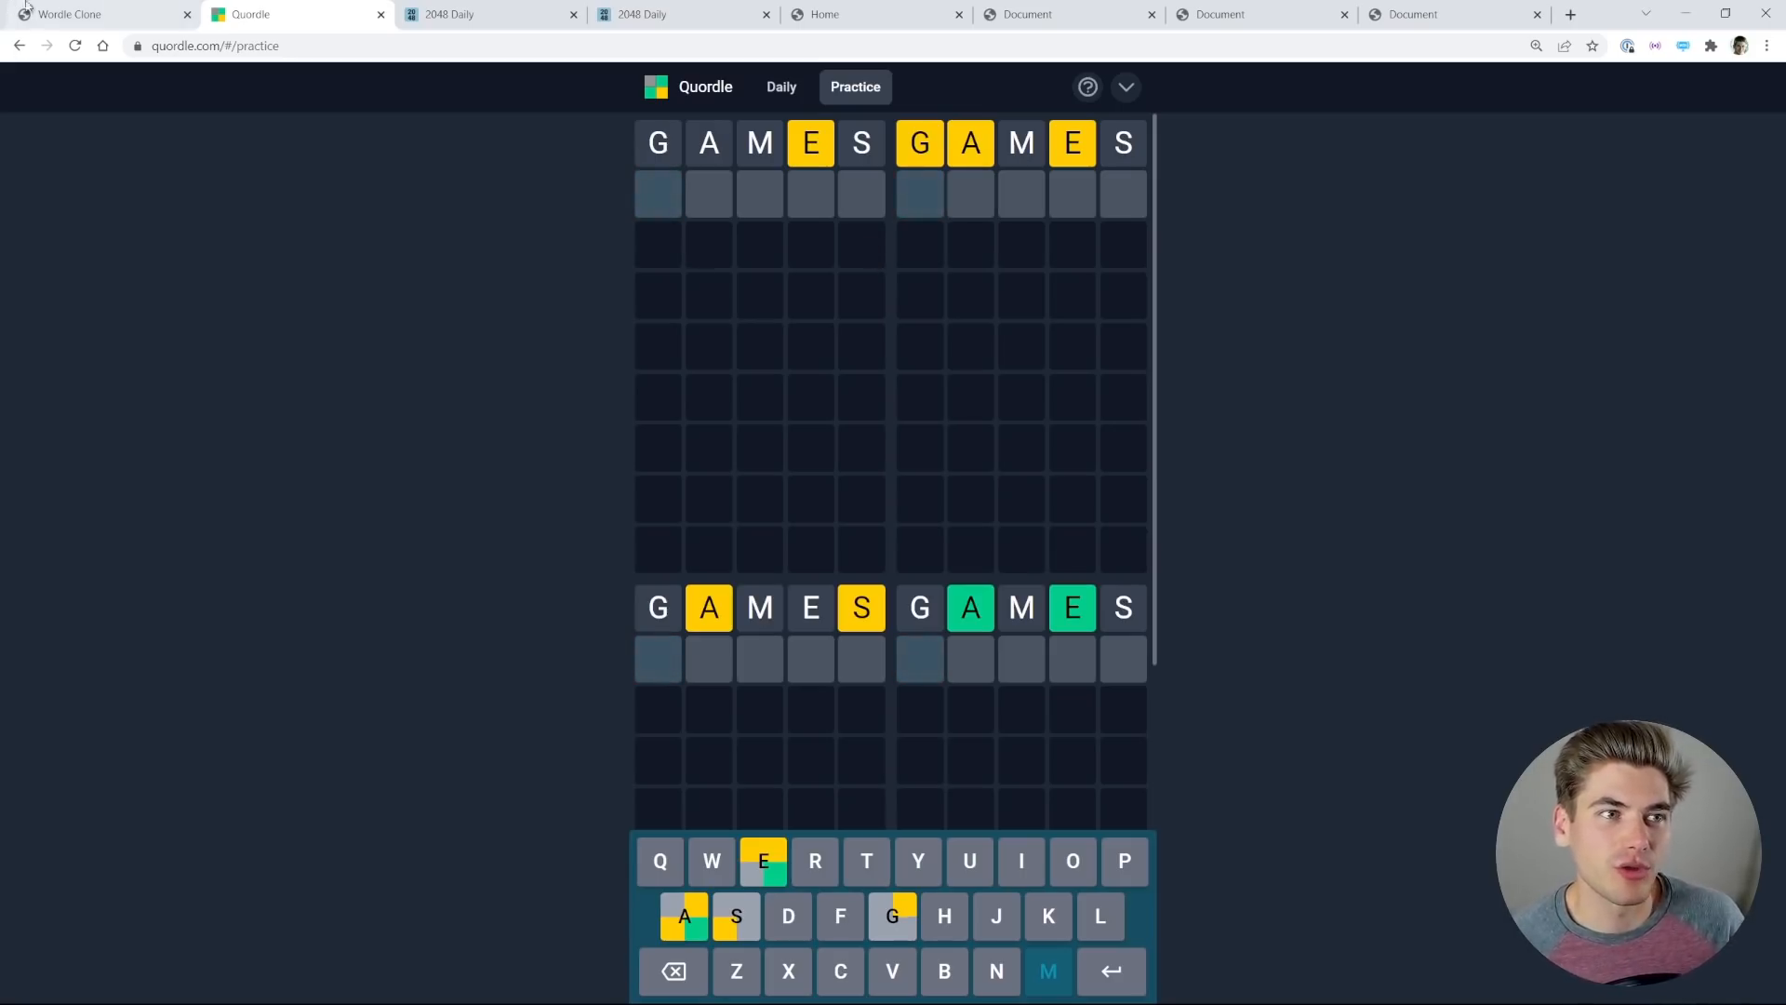
{"action": "left_click", "coordinate": [84, 13]}
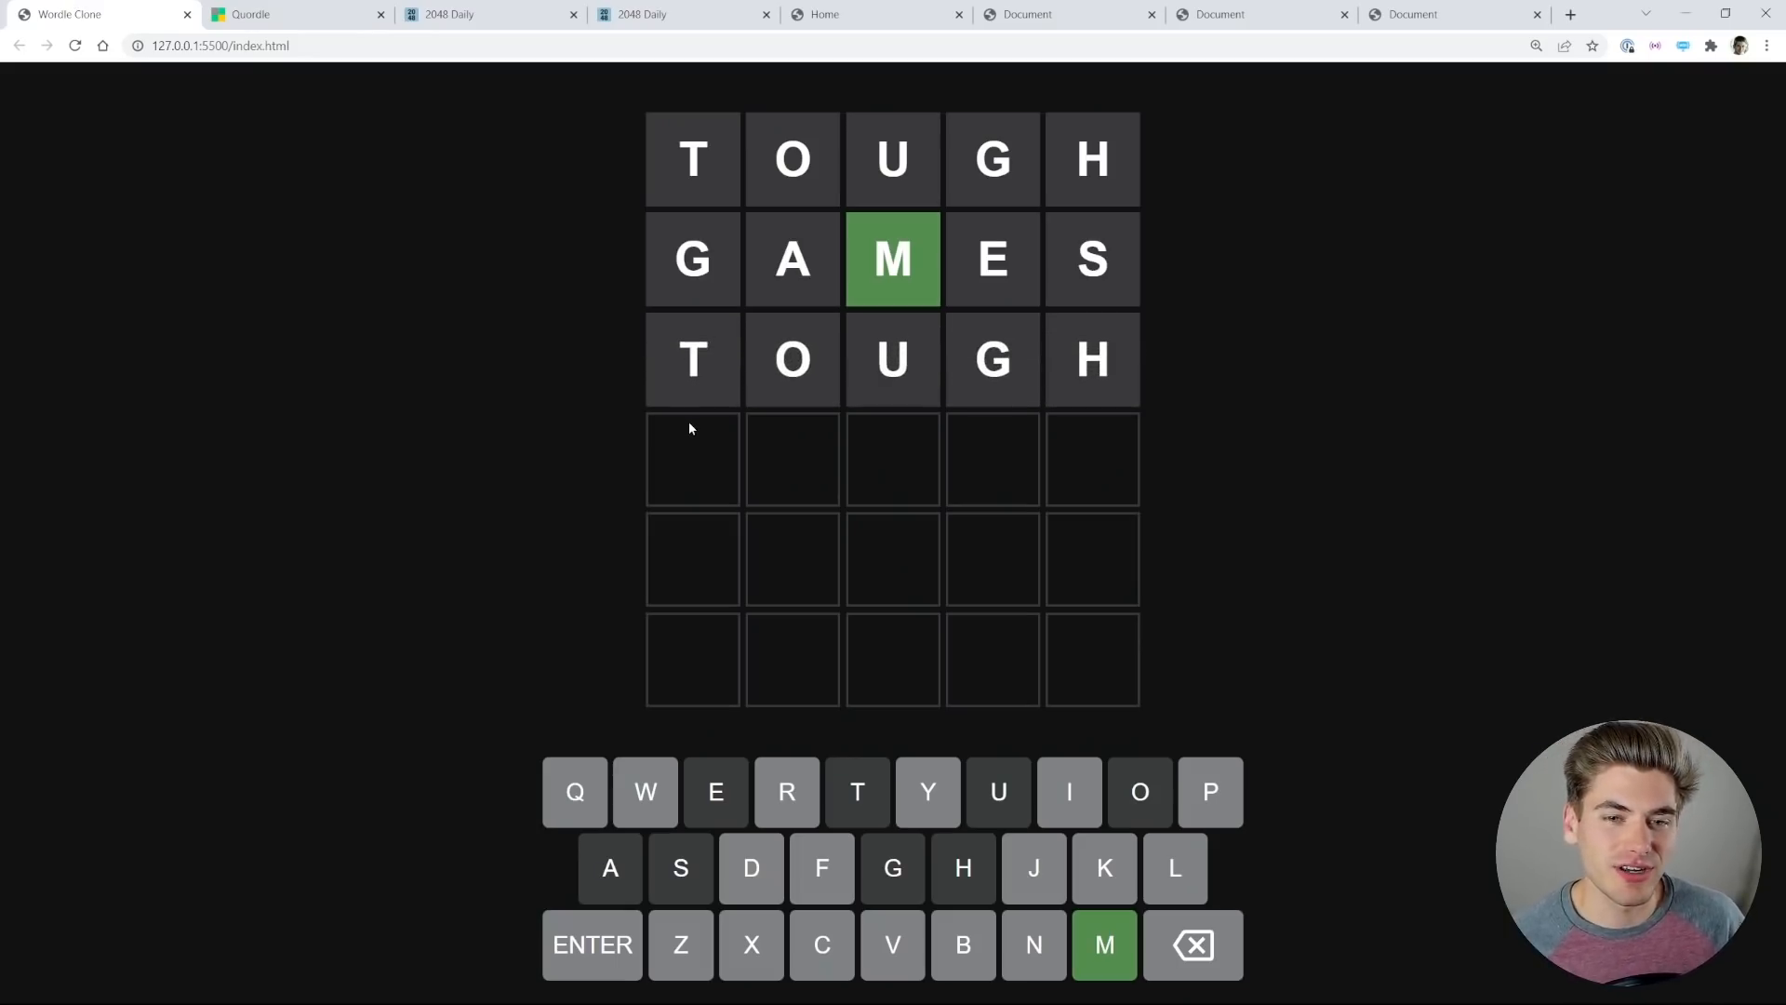
{"action": "mouse_move", "coordinate": [695, 415]}
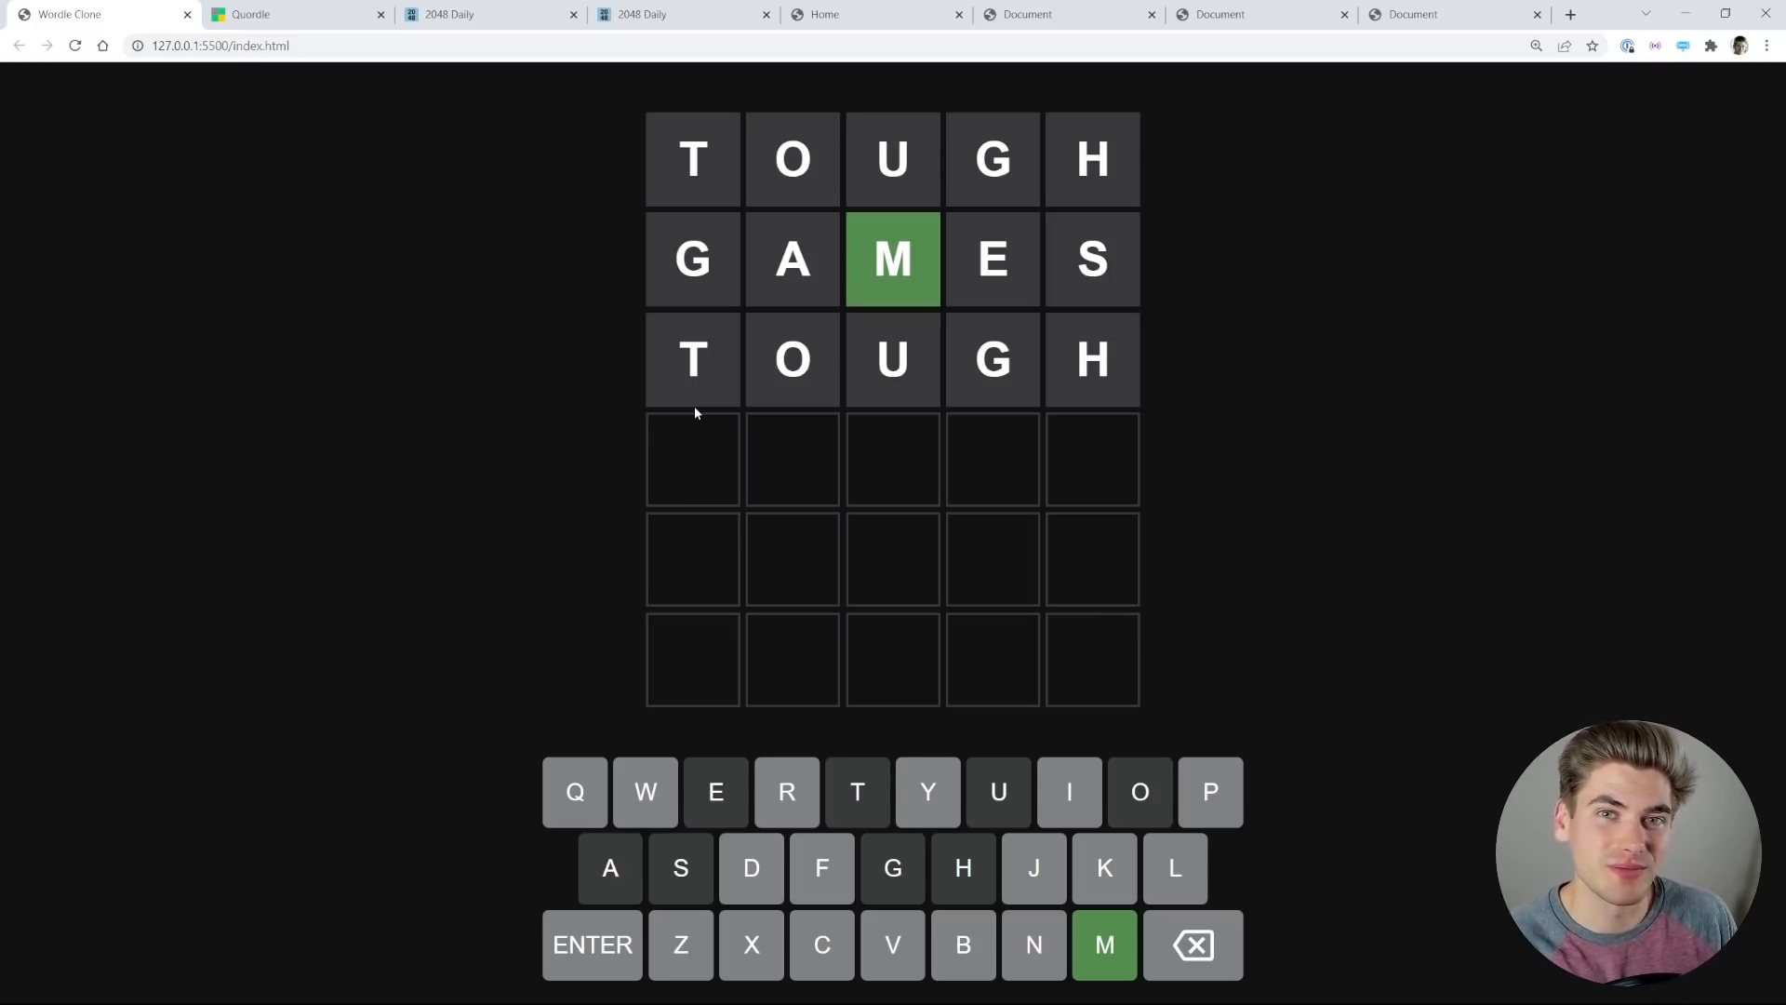
{"action": "mouse_move", "coordinate": [508, 192]}
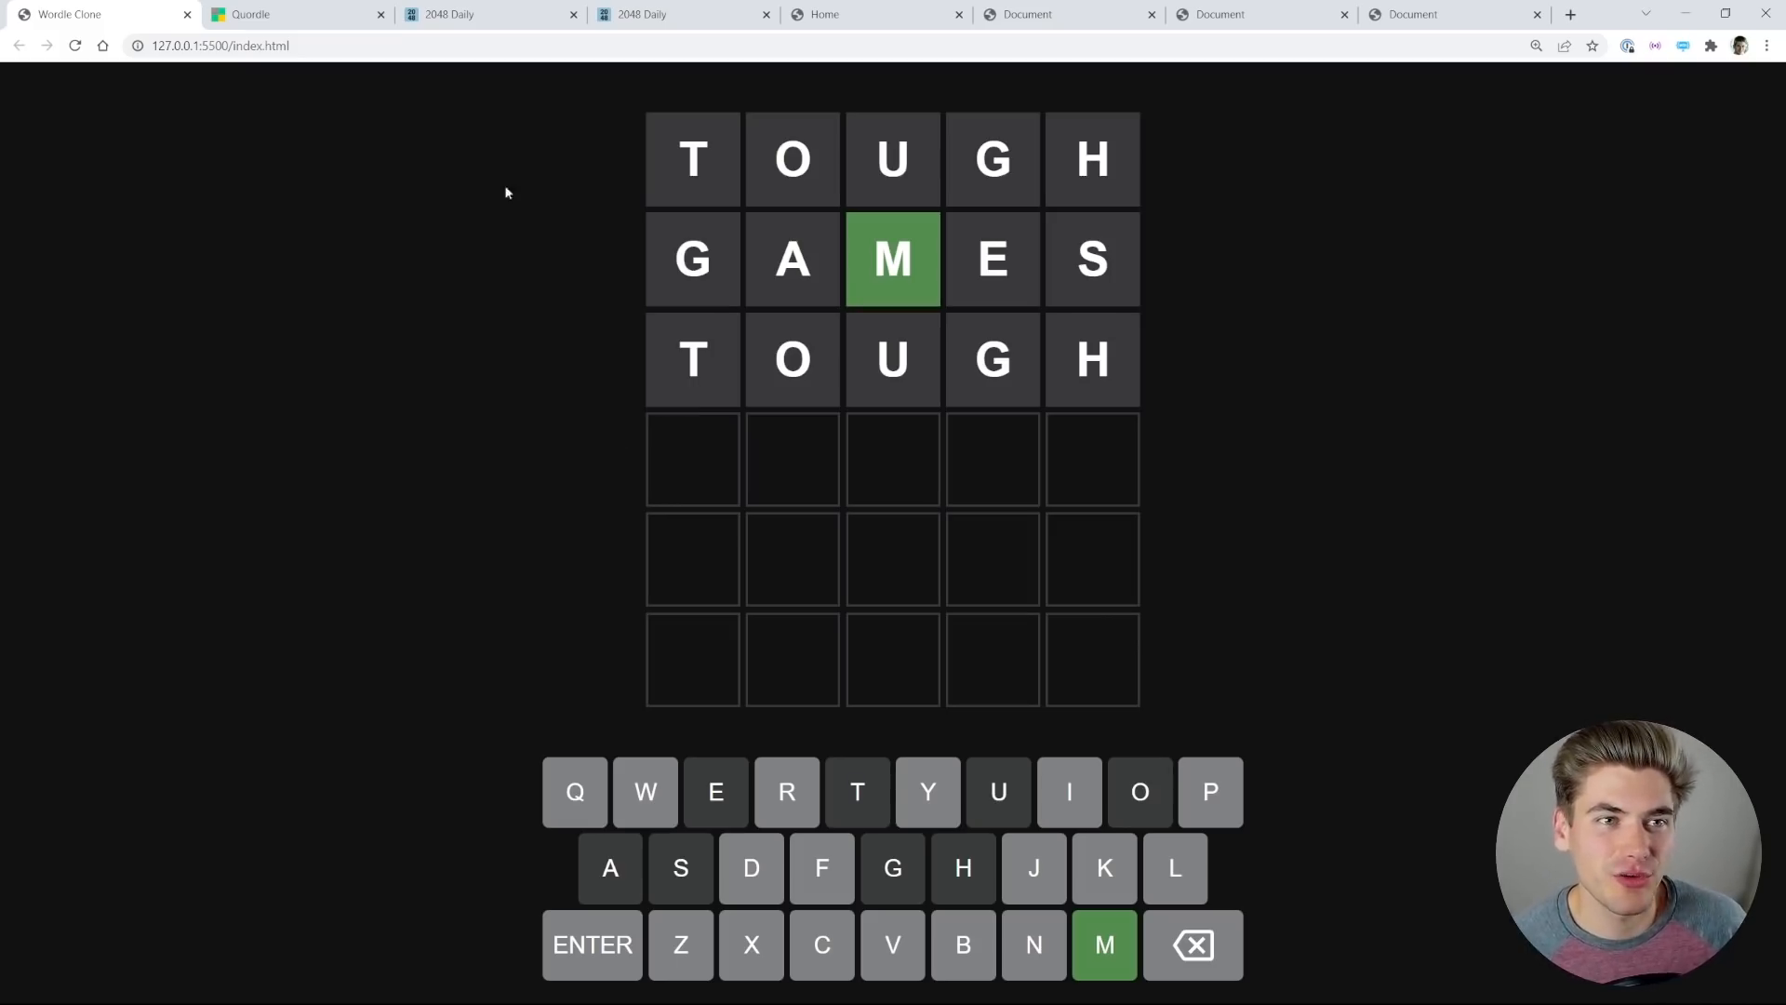
Step: Switch to the localhost 2048 Daily game and view its How To Play demo grid
{"action": "left_click", "coordinate": [481, 14]}
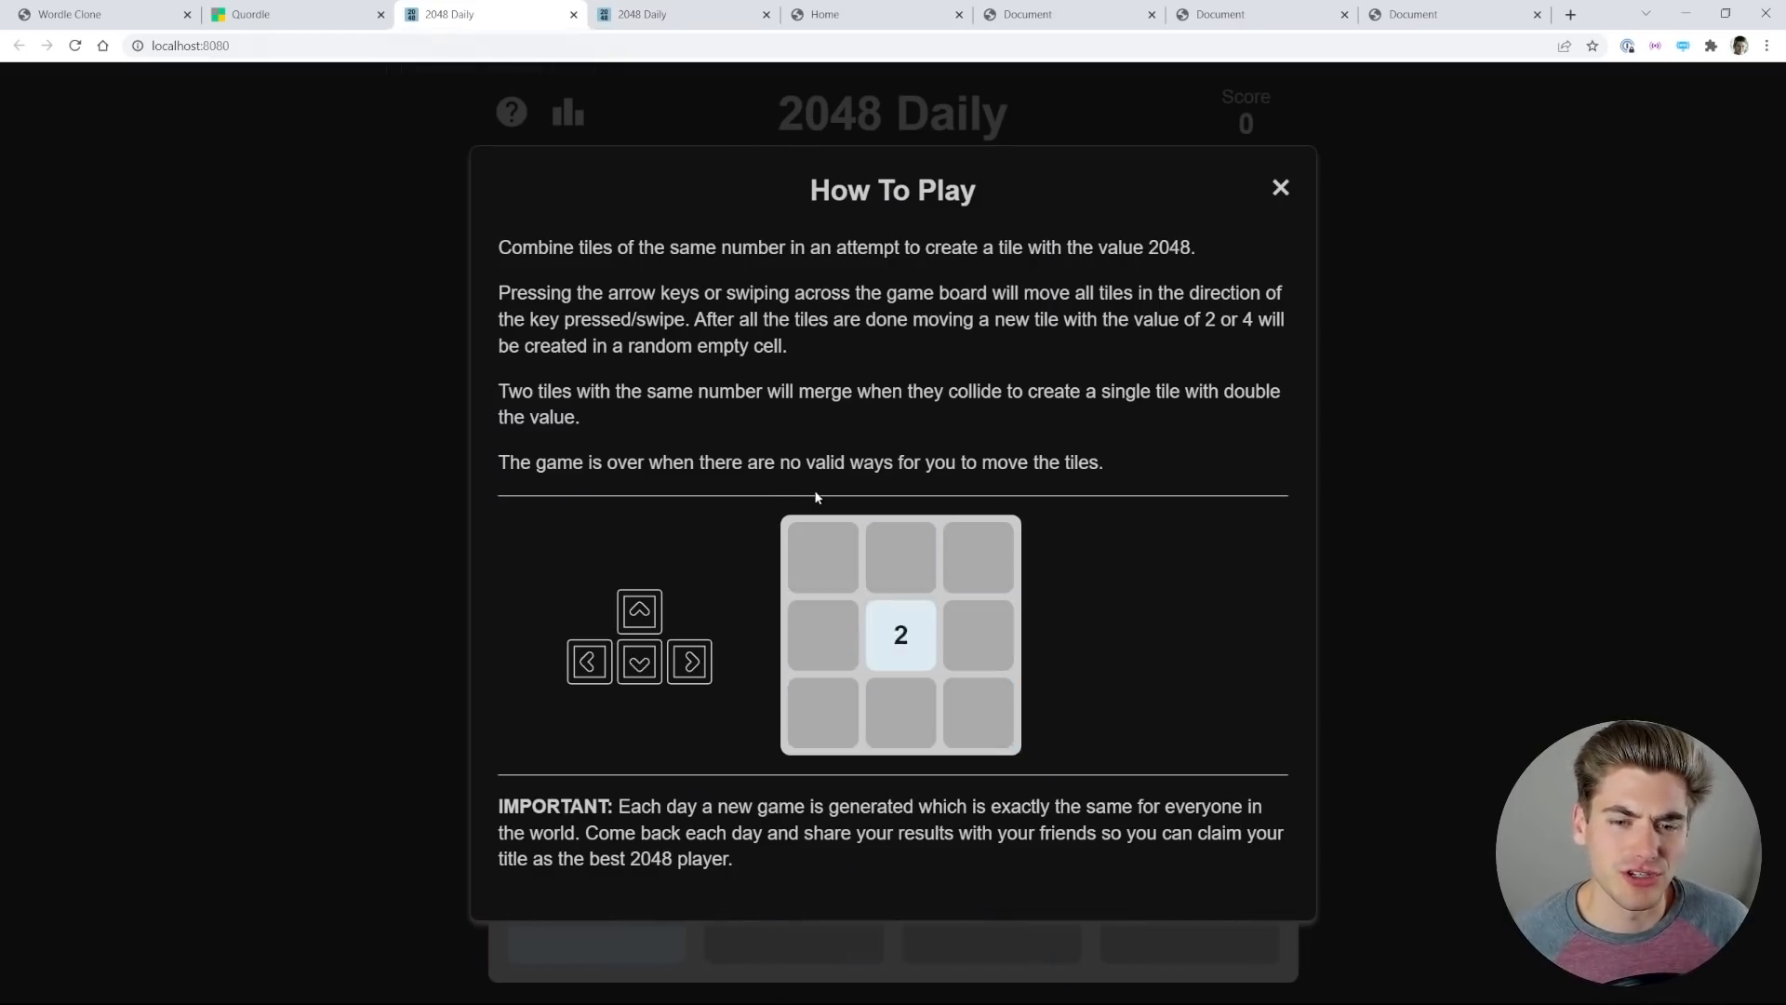
{"action": "left_click", "coordinate": [639, 662]}
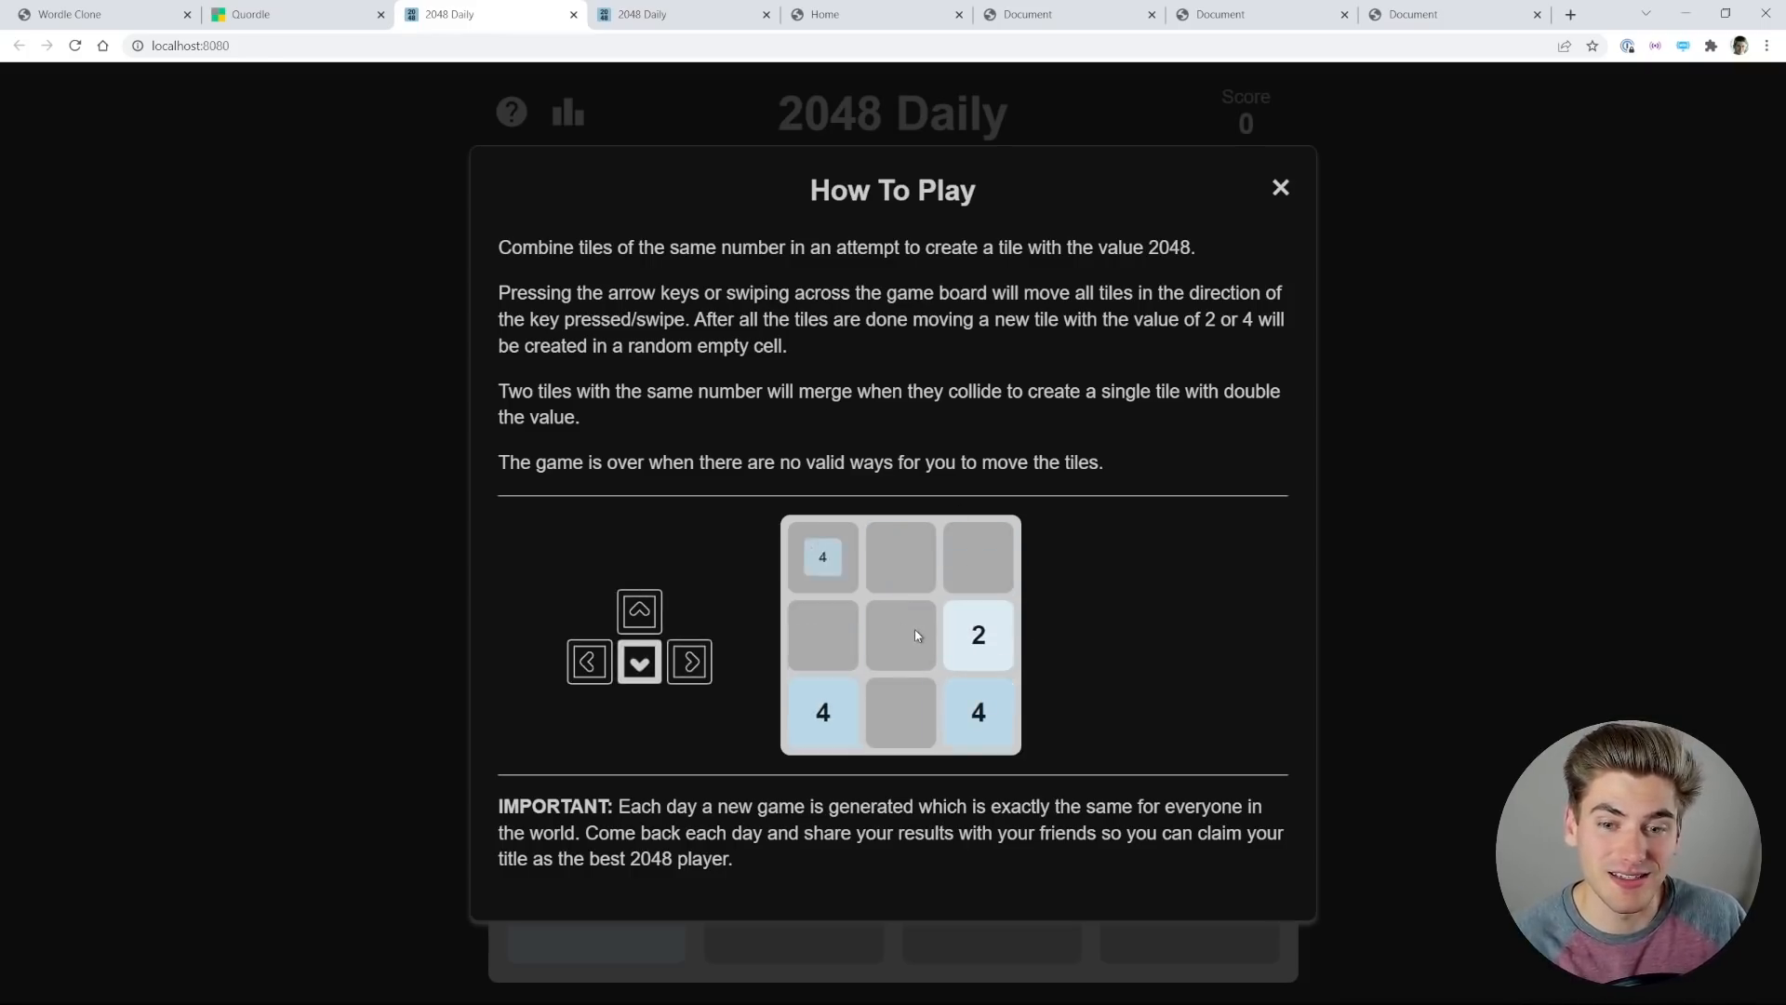
{"action": "left_click", "coordinate": [1280, 187]}
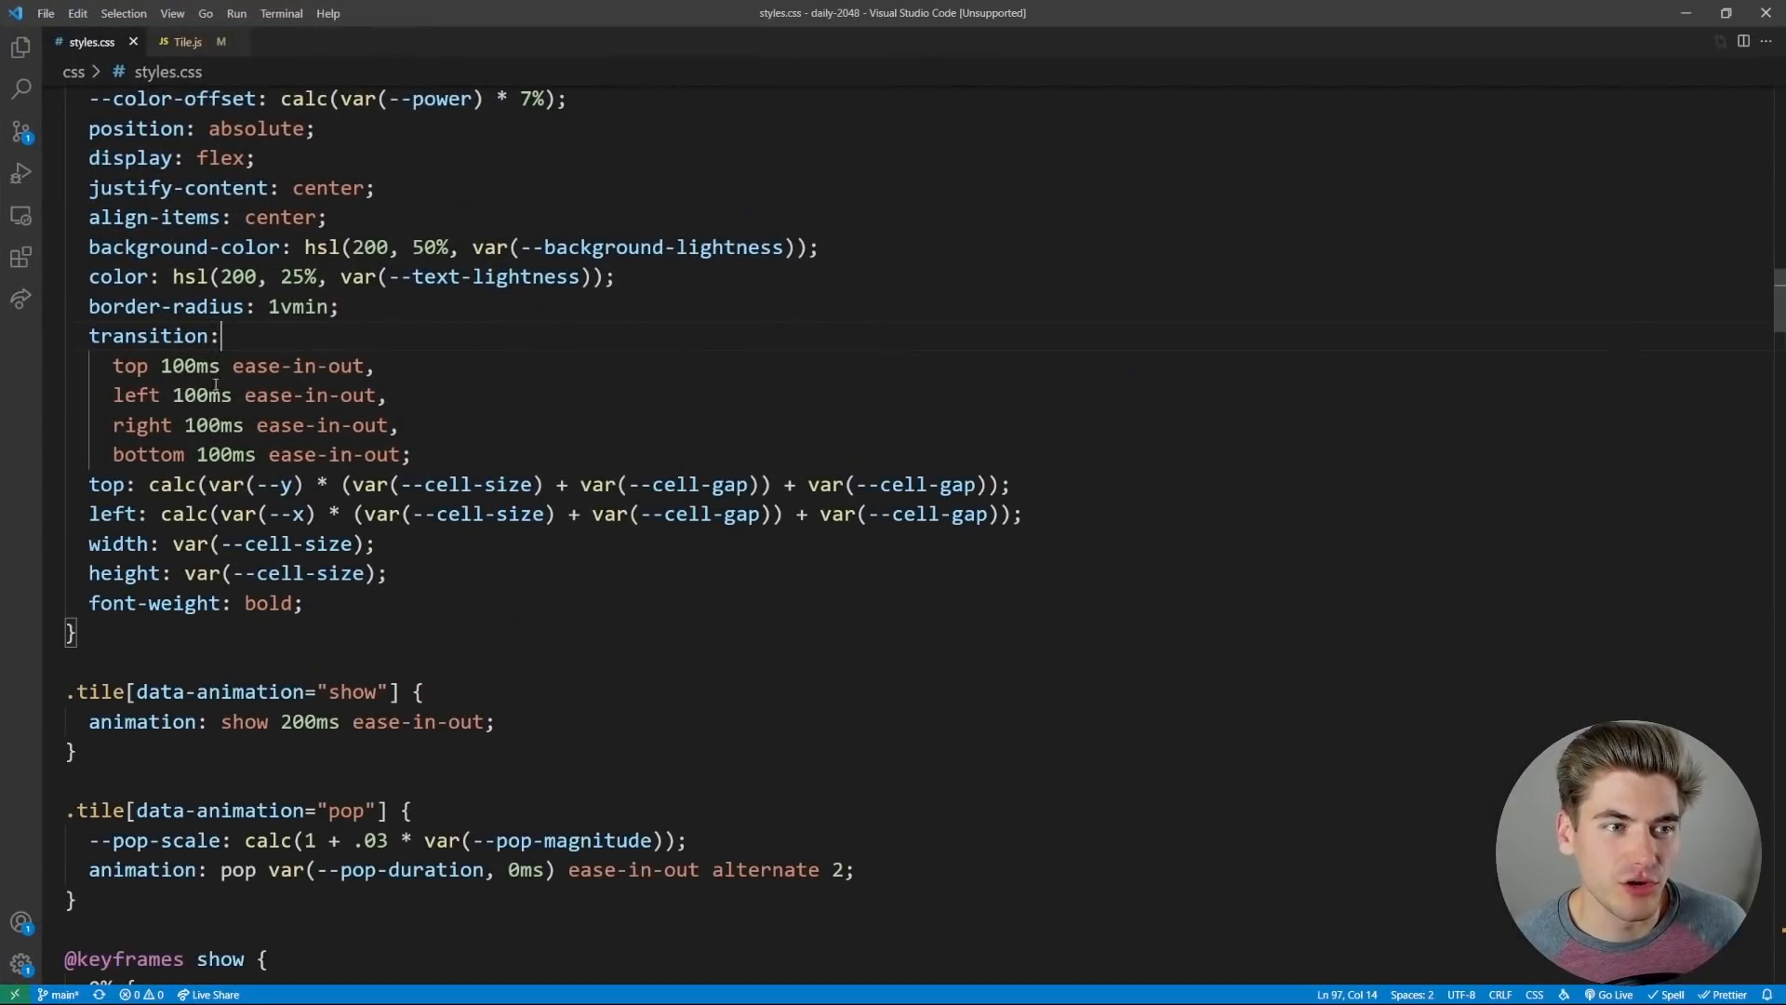
{"action": "left_click_drag", "start_coordinate": [218, 335], "coordinate": [397, 425]}
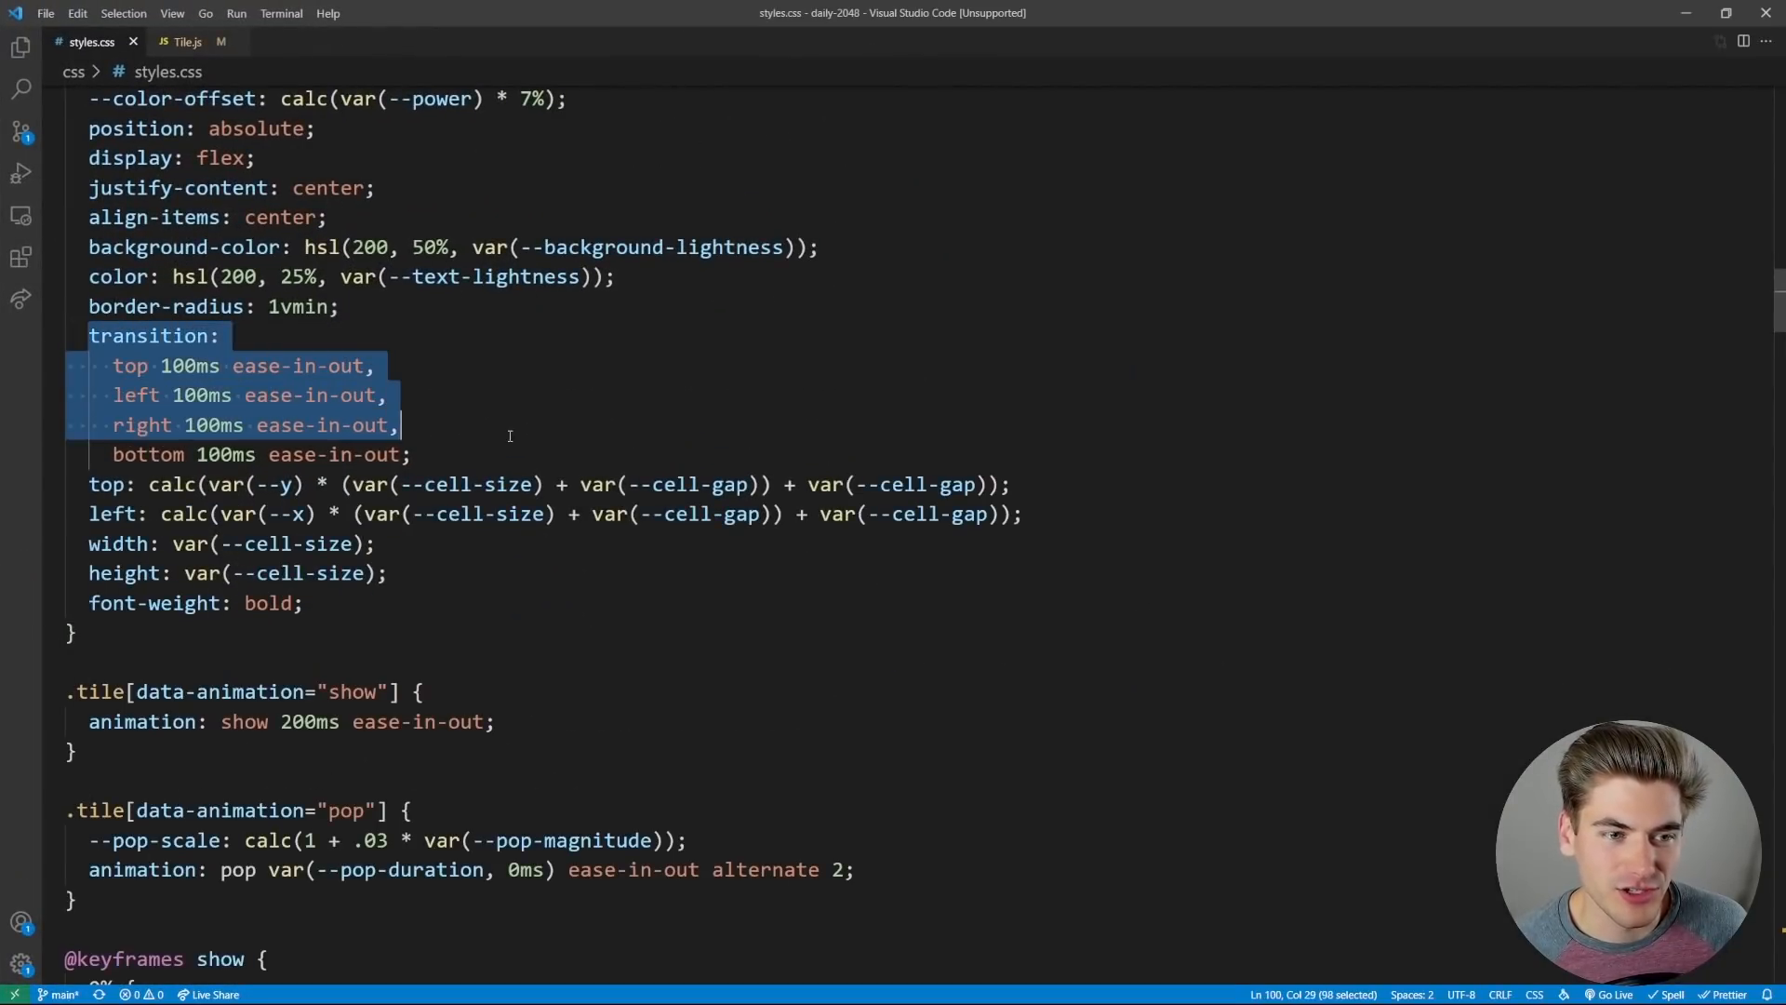
{"action": "key", "text": "Ctrl+/"}
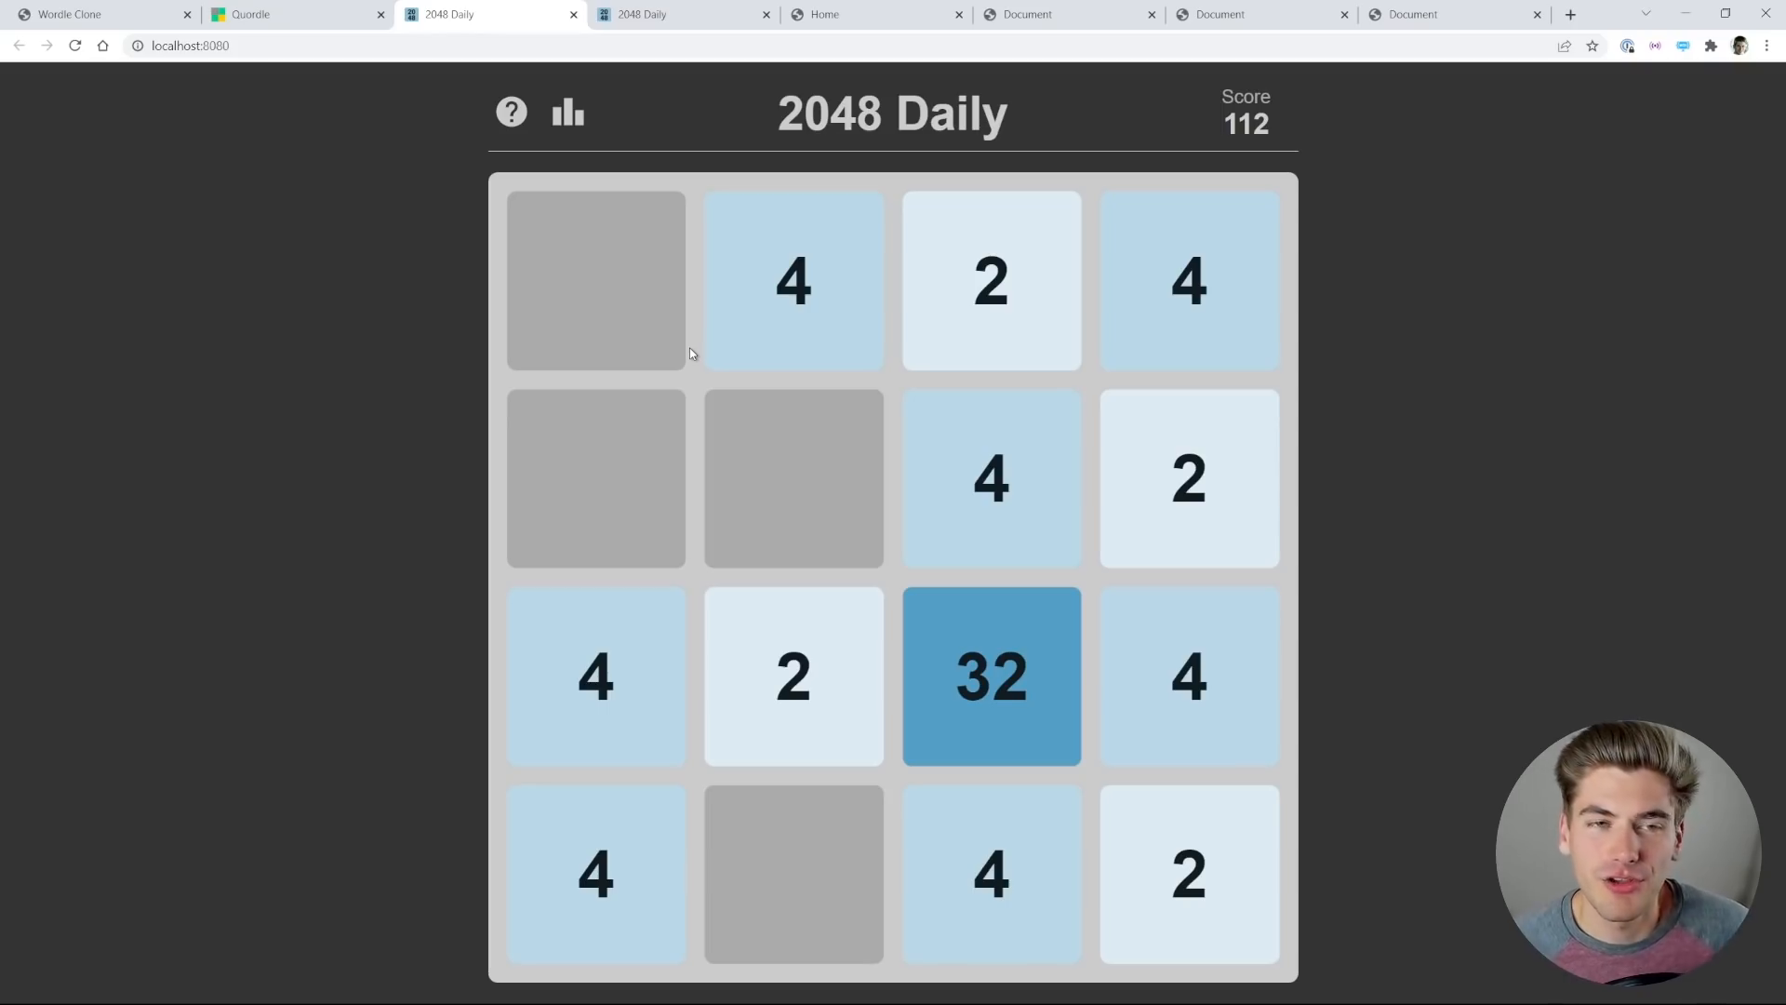
Step: Switch to the live 2048daily.com game showing a finished board with score 19,664
{"action": "left_click", "coordinate": [677, 15]}
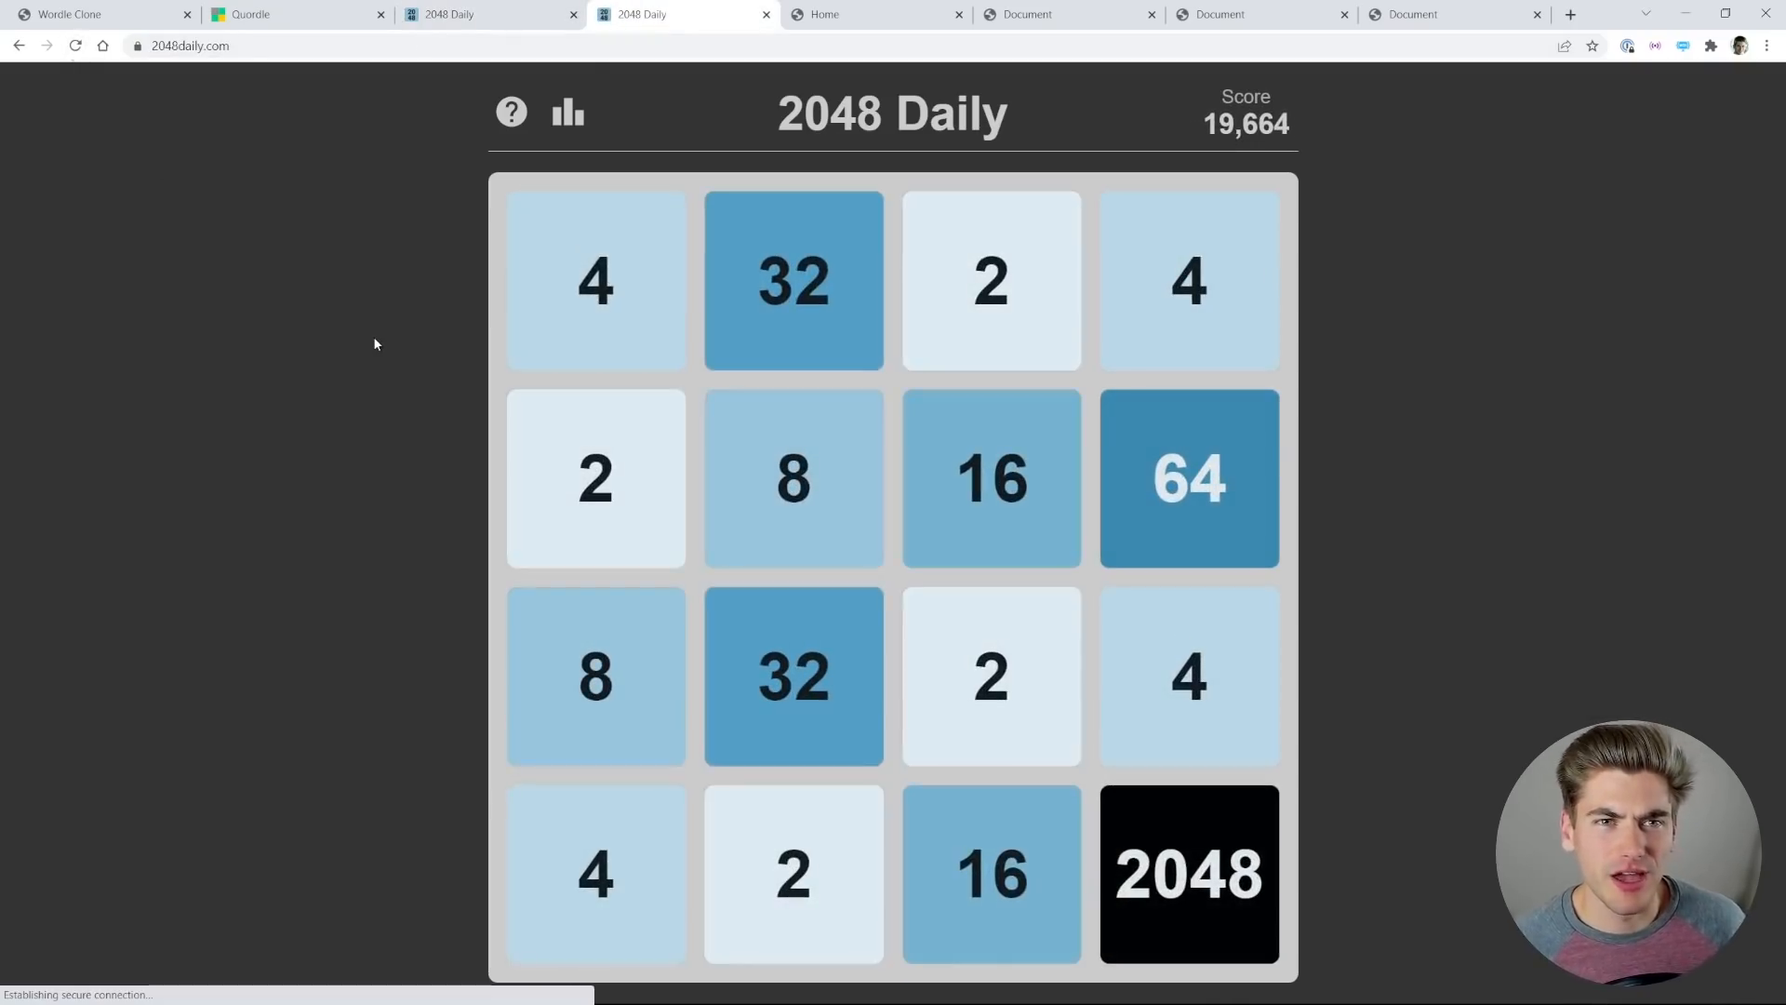
Step: View 2048 Daily statistics (19,664 score, streak 1, 2048 tile), then open the Home page demo
{"action": "left_click", "coordinate": [567, 114]}
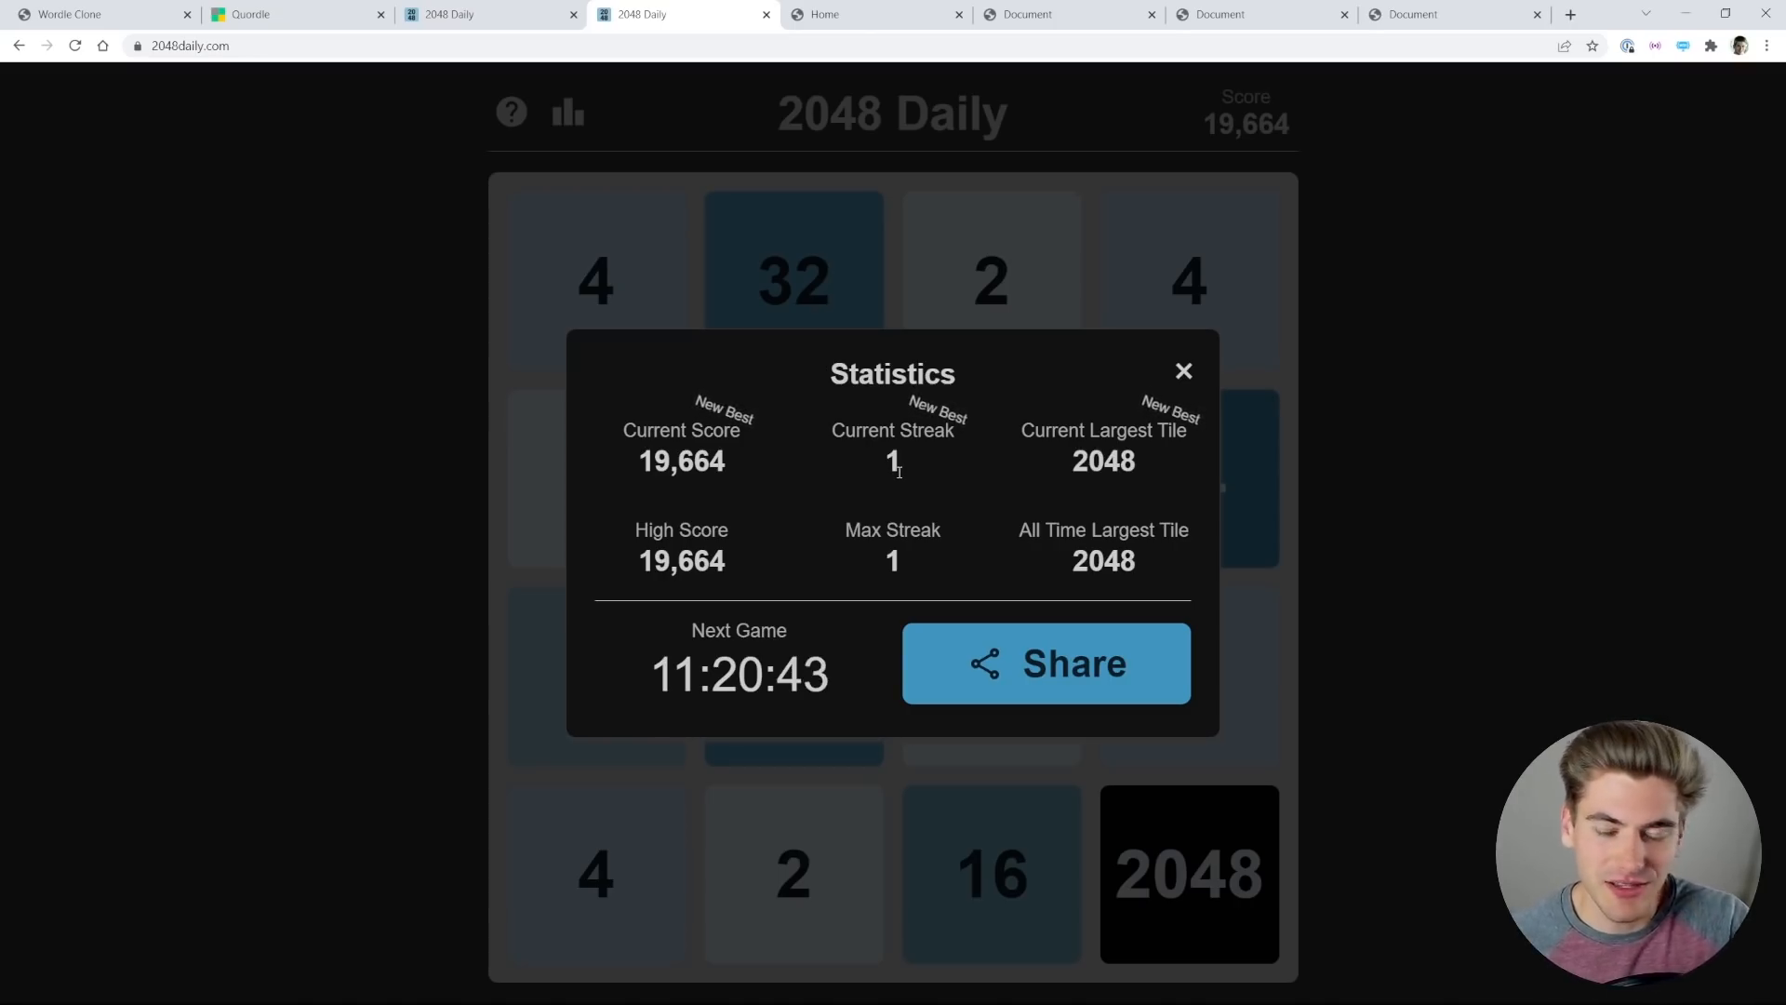
{"action": "left_click", "coordinate": [1183, 371]}
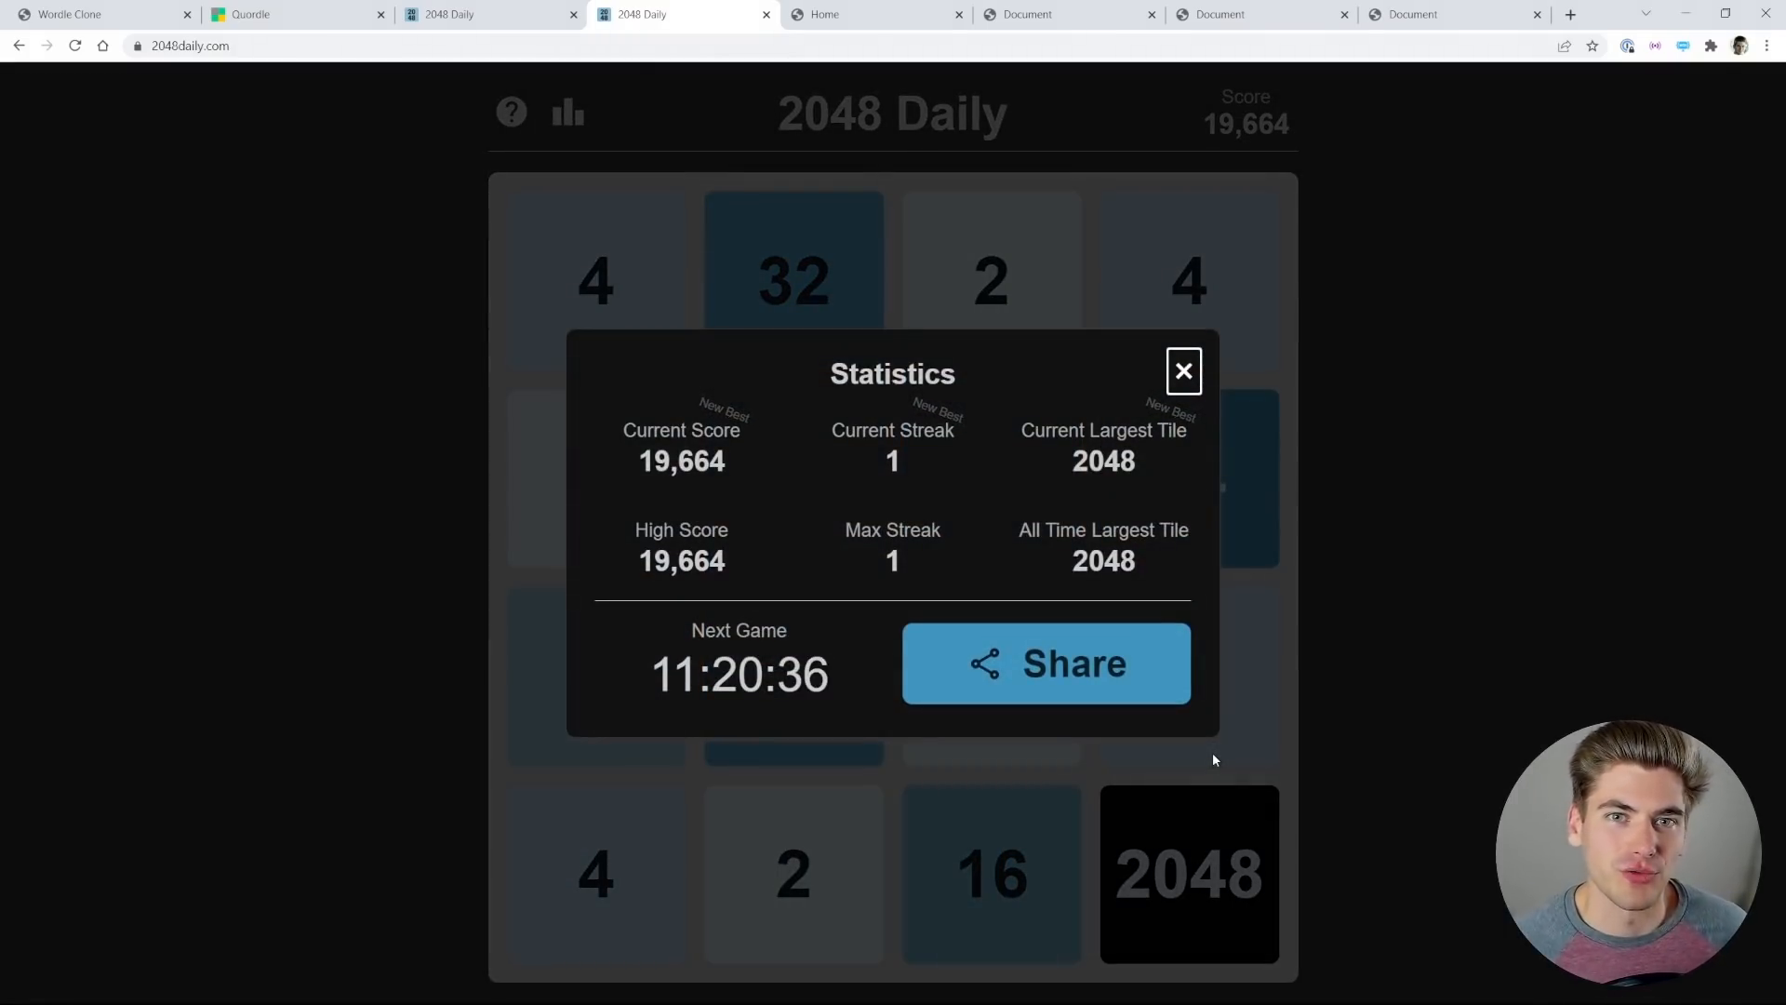
{"action": "mouse_move", "coordinate": [1096, 647]}
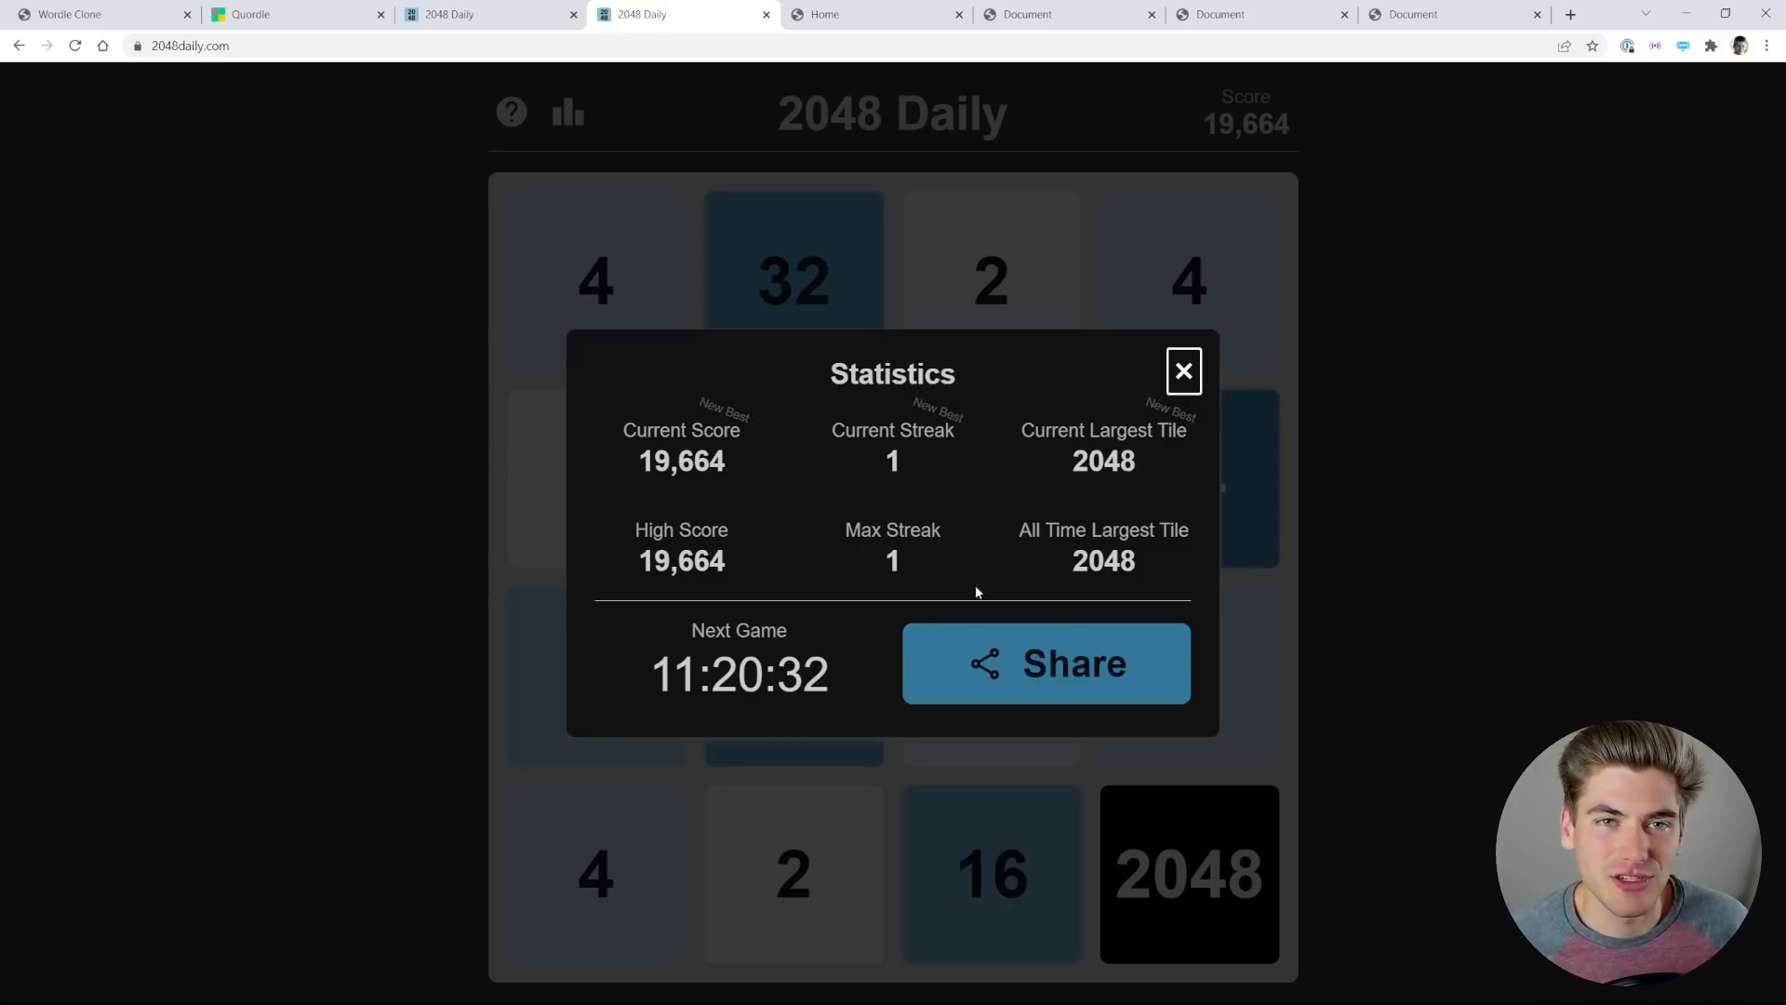
{"action": "left_click", "coordinate": [832, 15]}
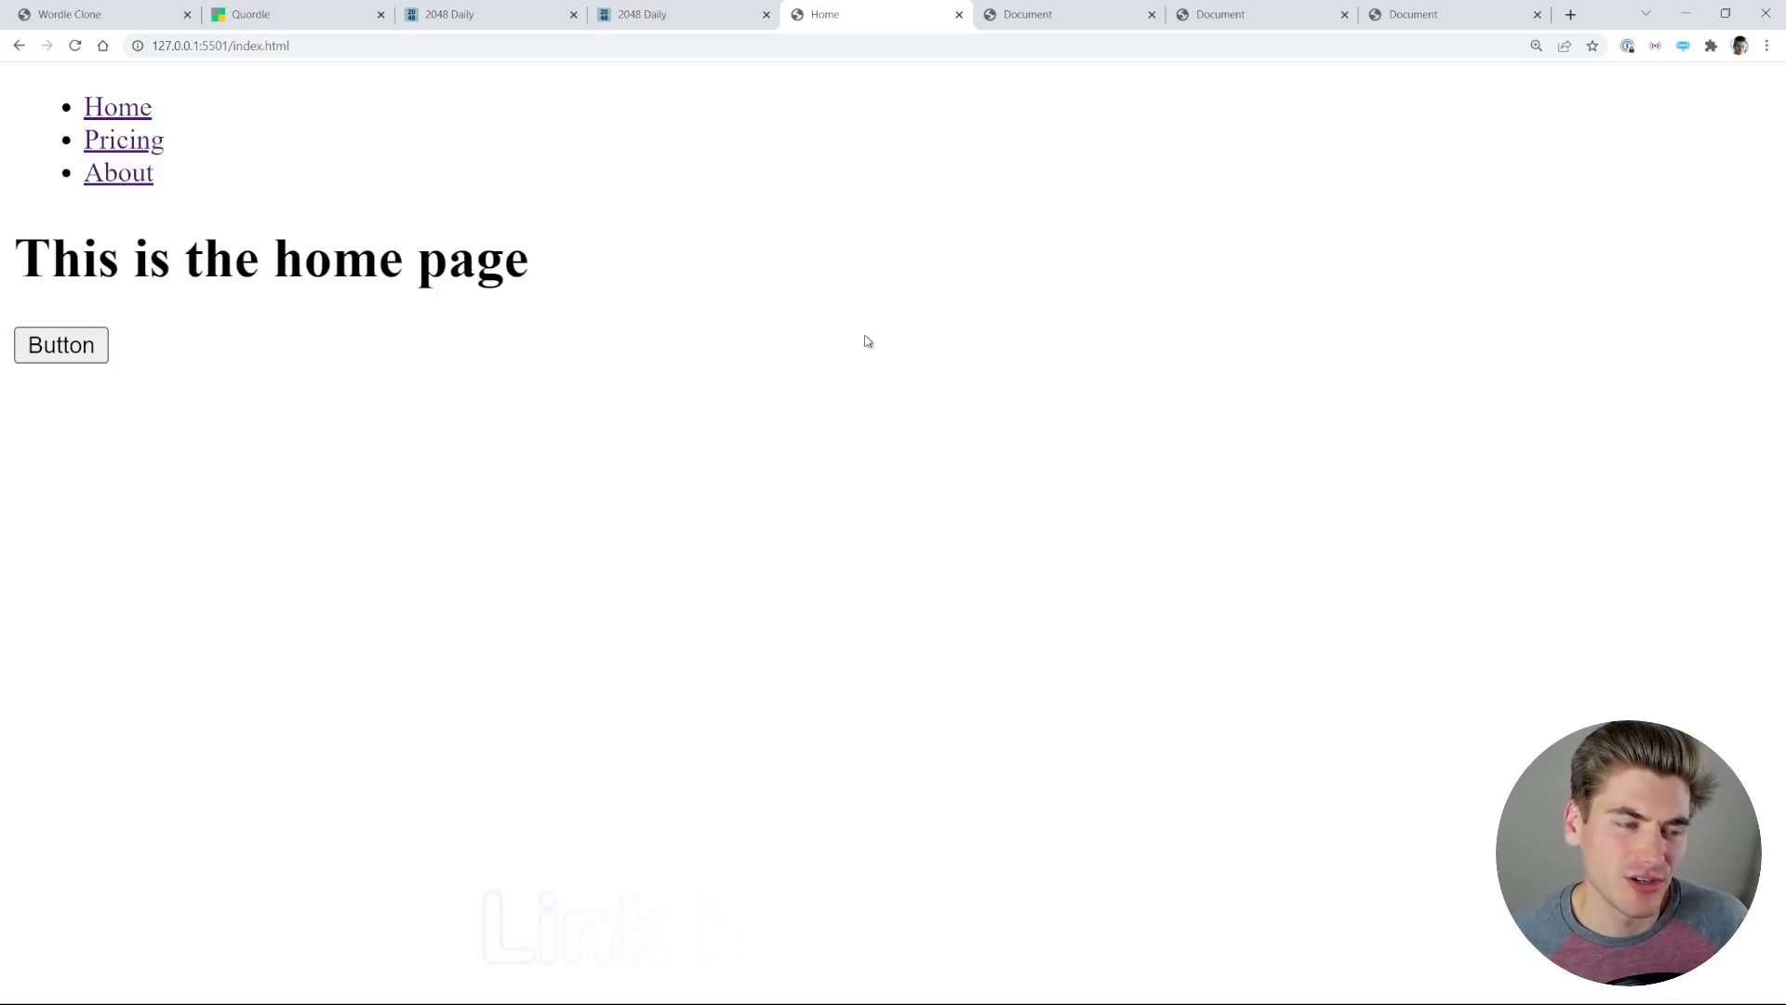
Step: Follow the demo site's Pricing, About, Home, then Pricing links
{"action": "left_click", "coordinate": [122, 140]}
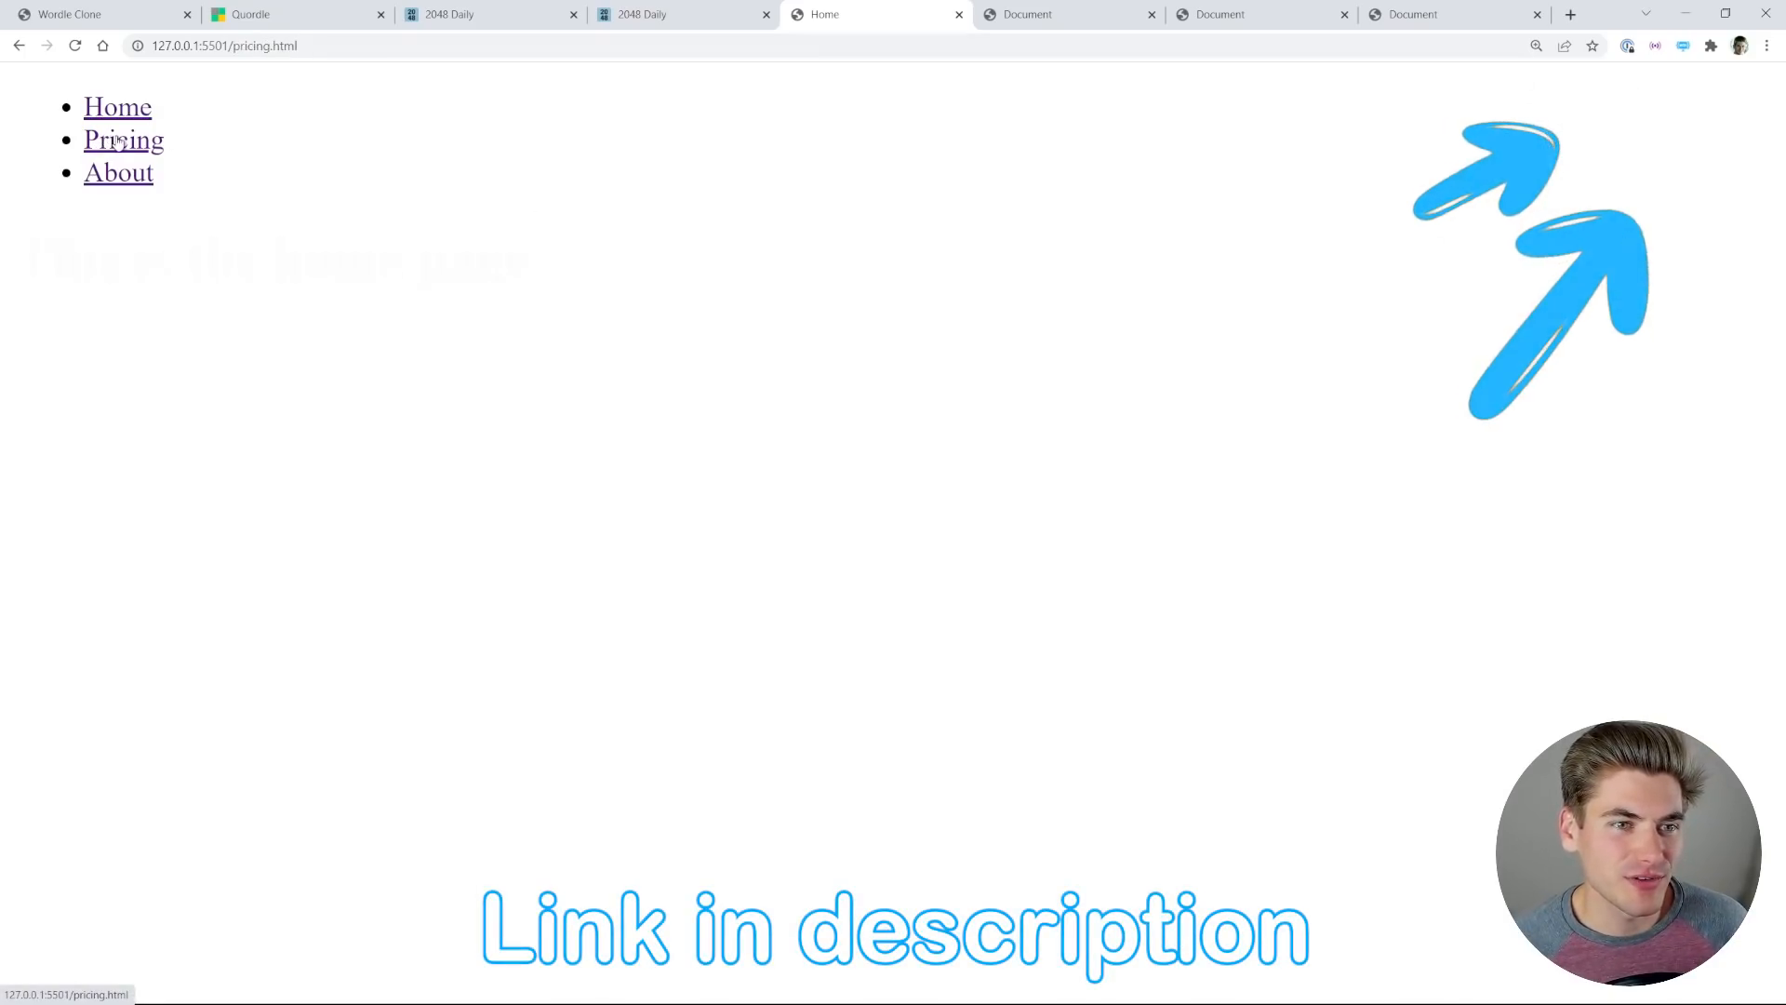
{"action": "left_click", "coordinate": [124, 139]}
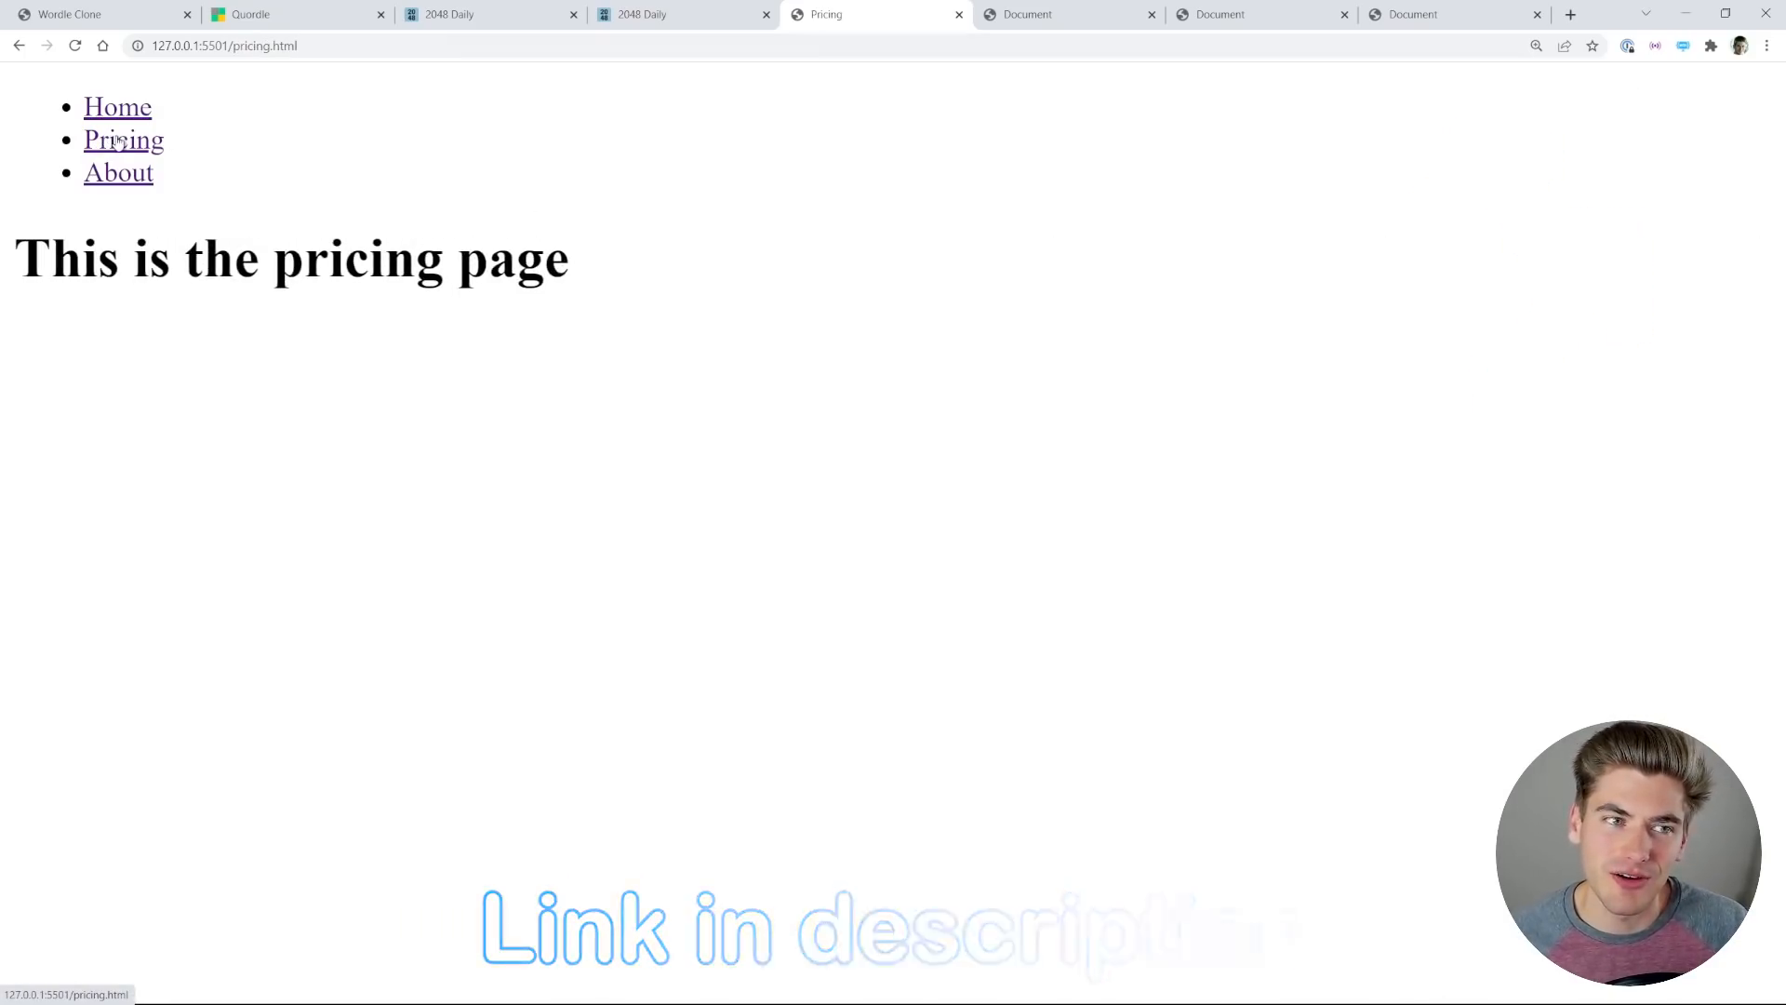
{"action": "left_click", "coordinate": [118, 173]}
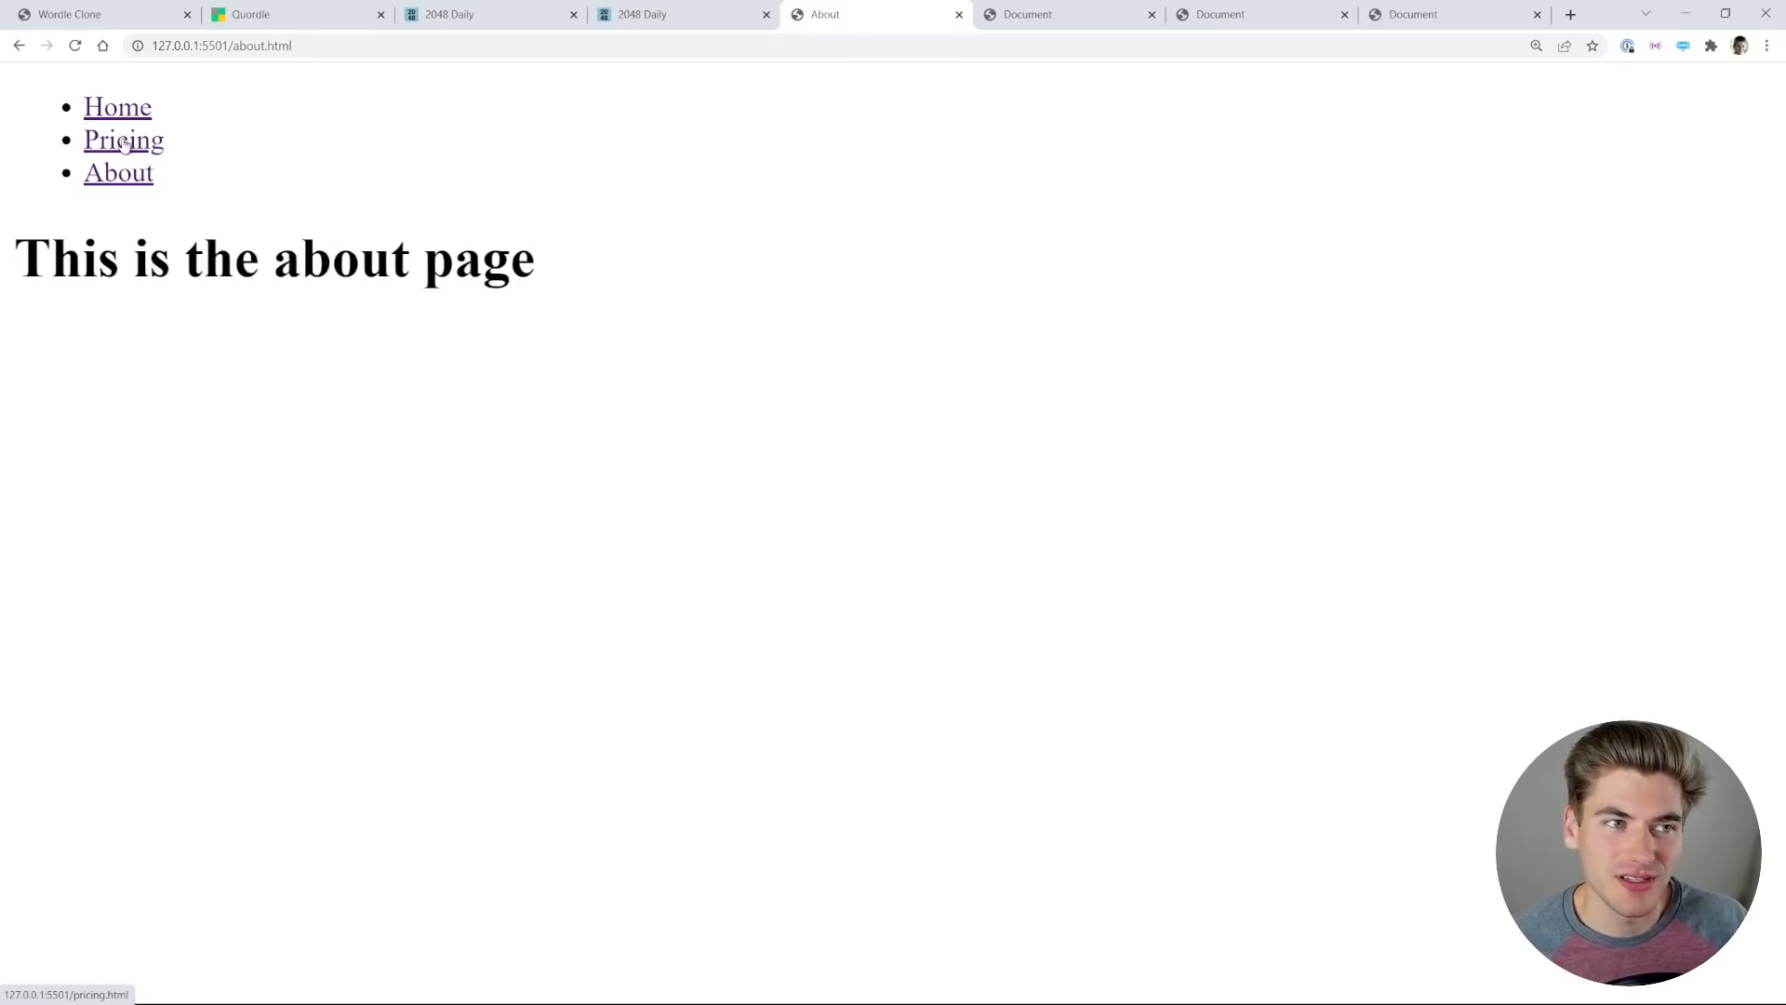
{"action": "left_click", "coordinate": [114, 106]}
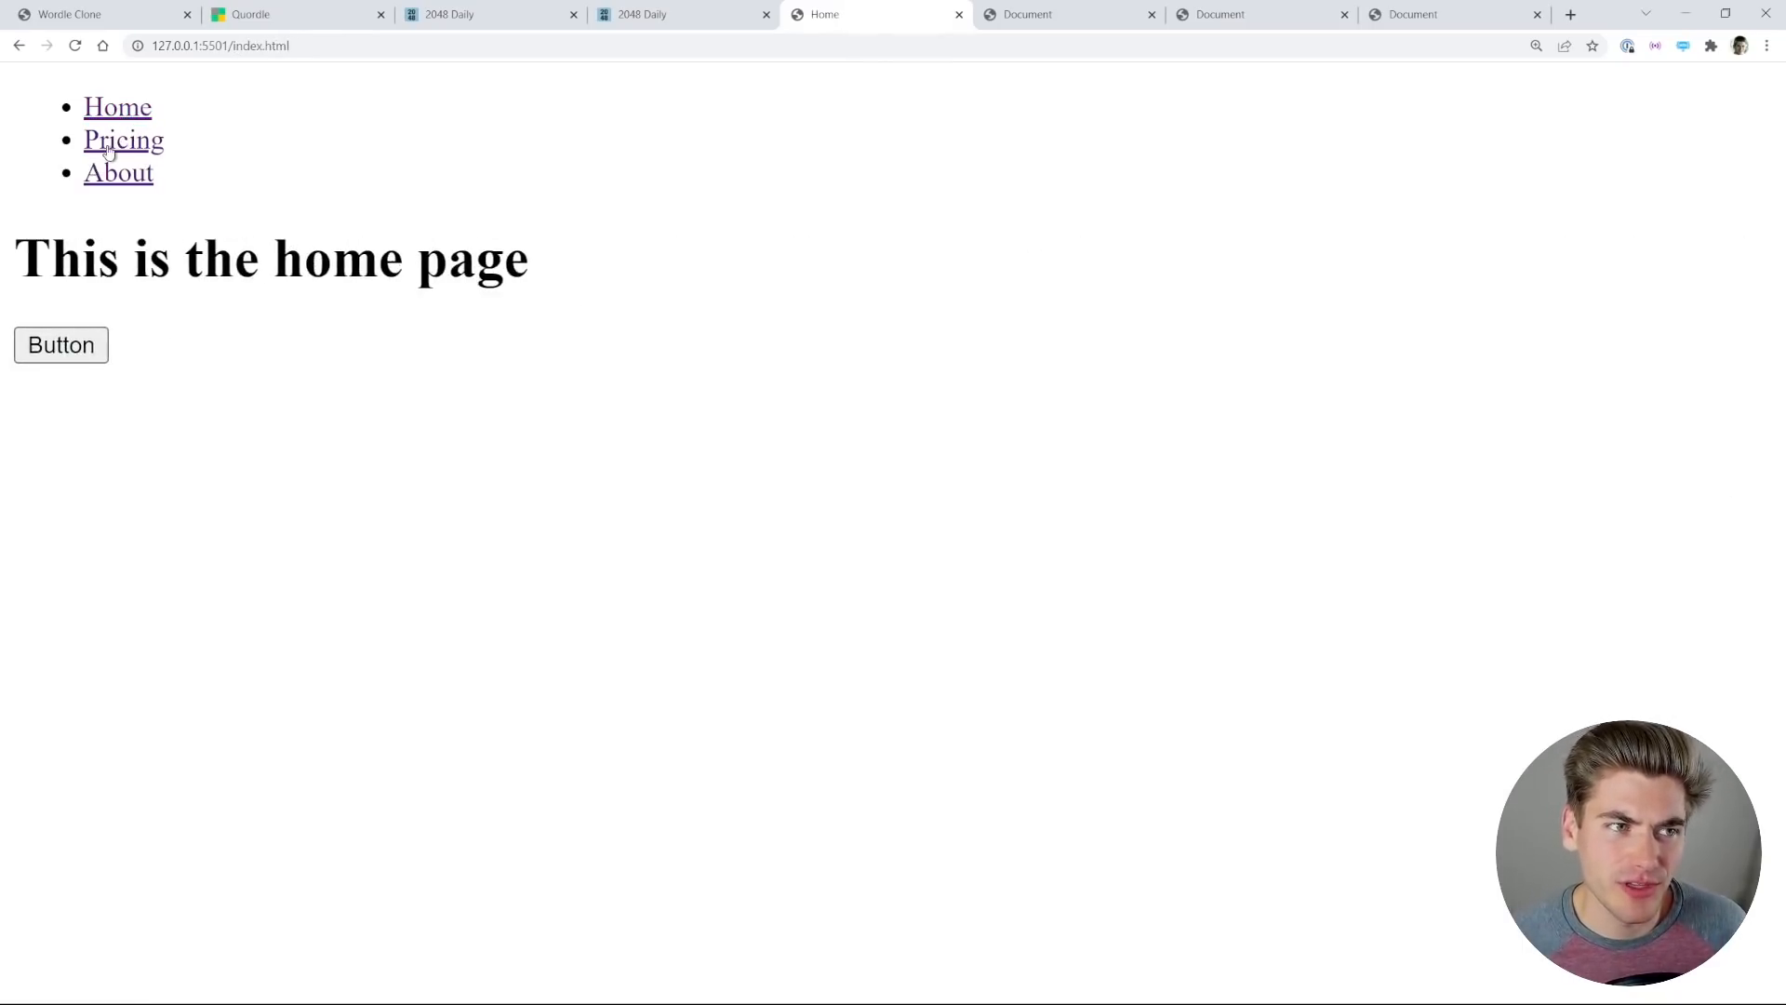
{"action": "left_click", "coordinate": [123, 140]}
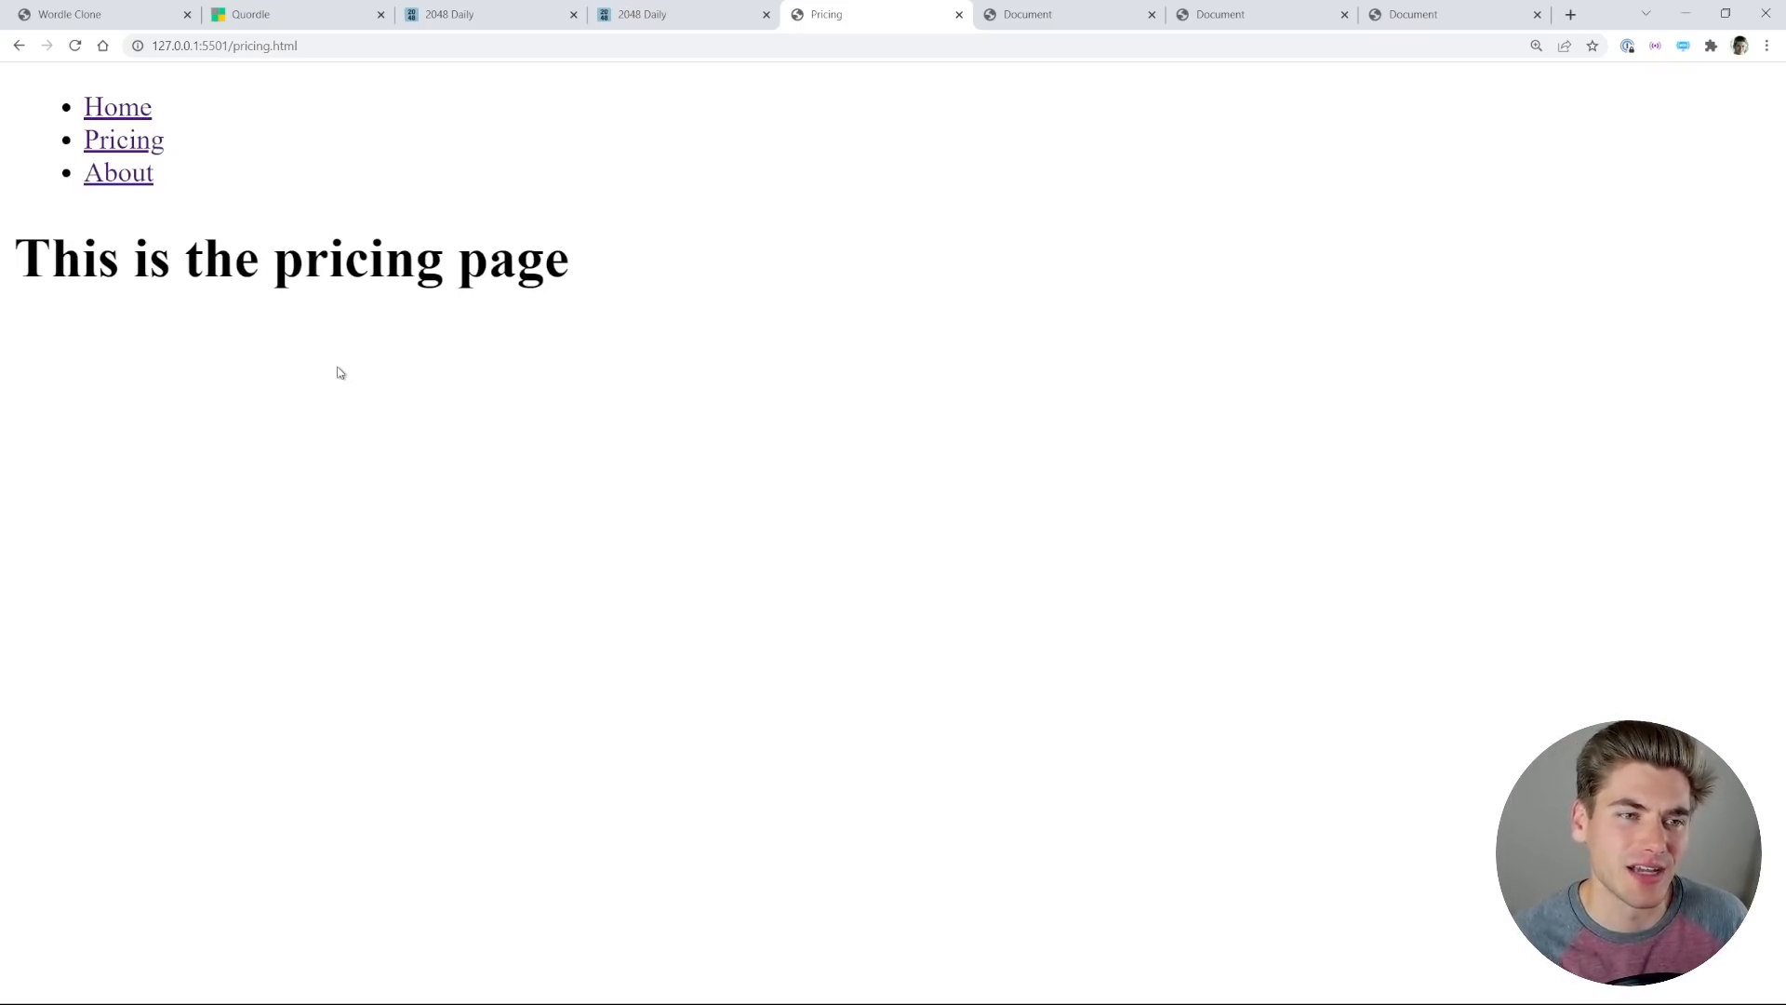
{"action": "left_click", "coordinate": [1037, 14]}
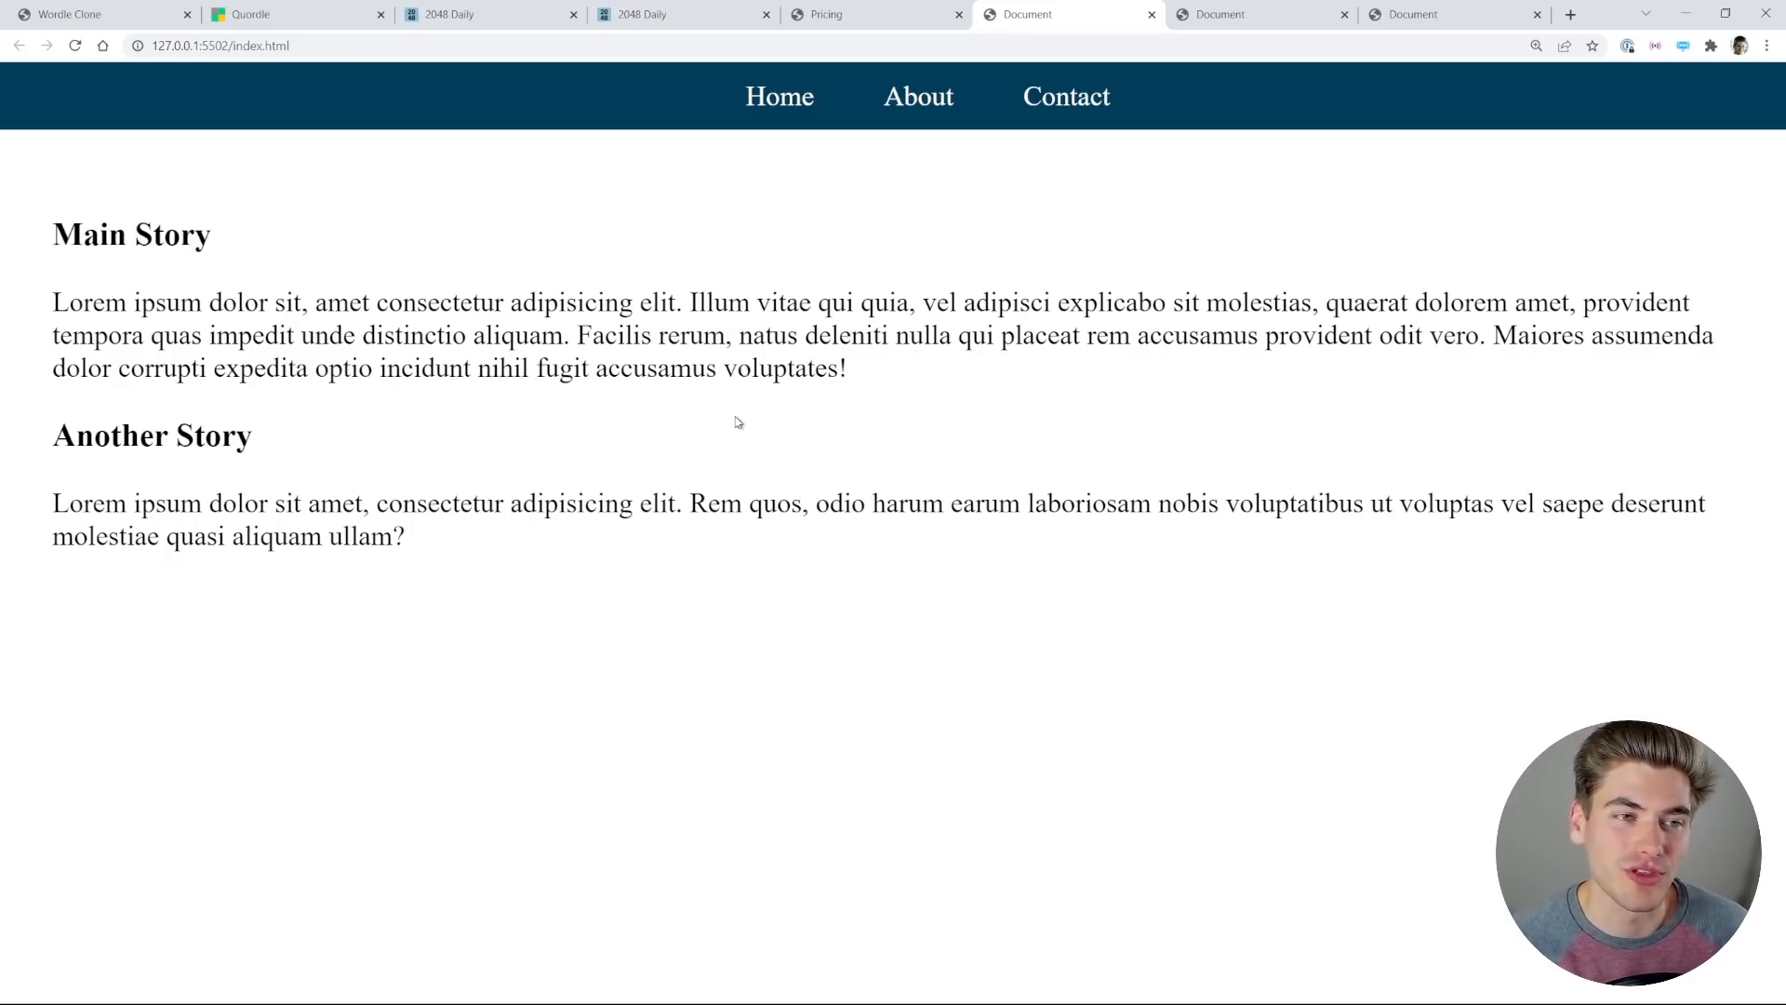
{"action": "mouse_move", "coordinate": [730, 425]}
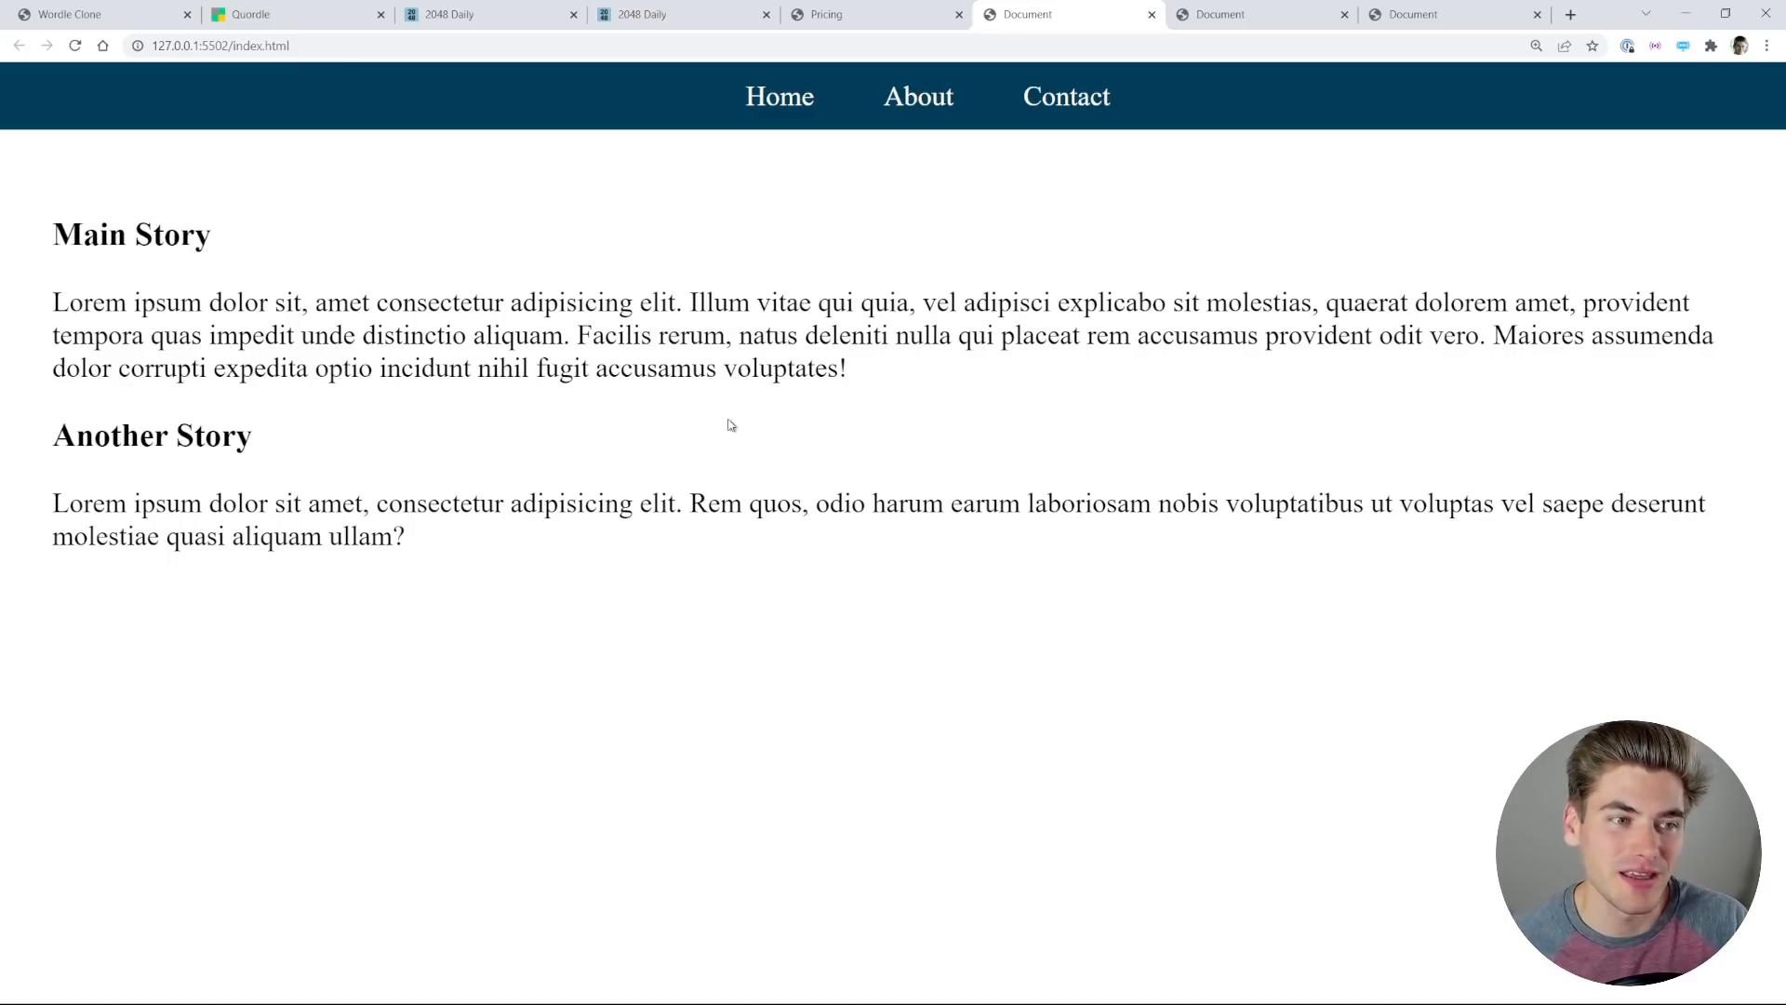
{"action": "mouse_move", "coordinate": [719, 399]}
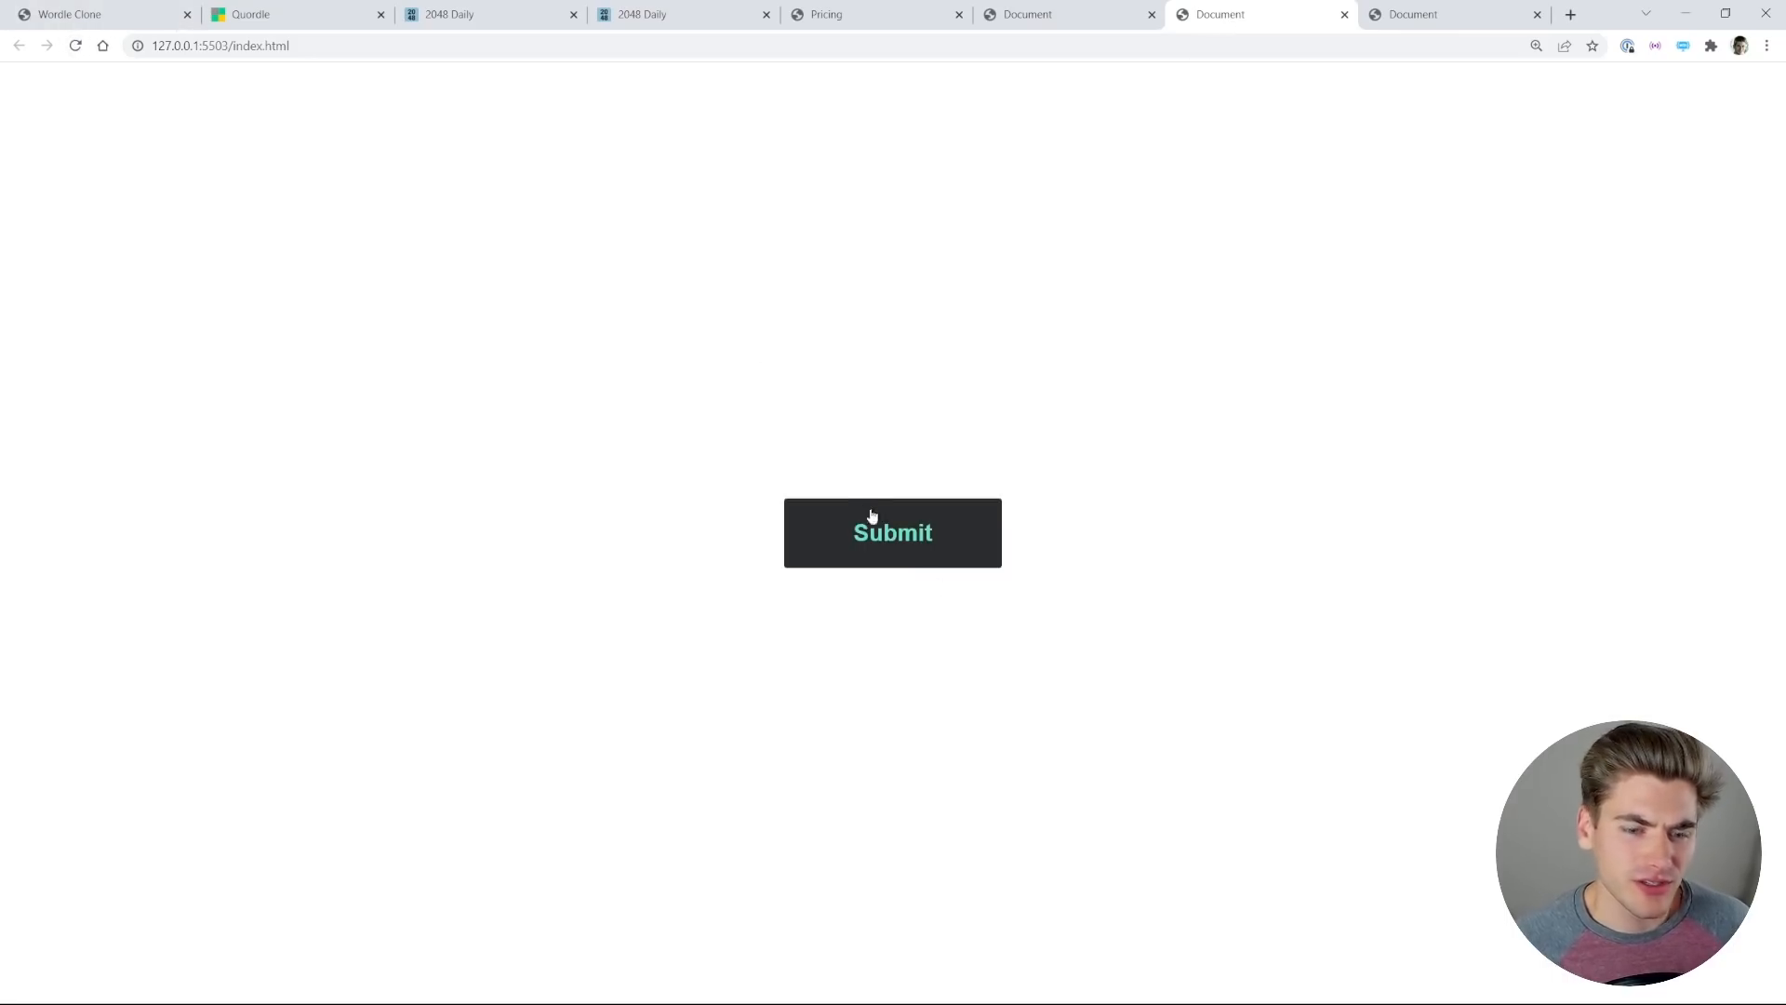
Step: Submit the loader demo so the dark button becomes a green check-mark circle
{"action": "left_click", "coordinate": [1536, 45]}
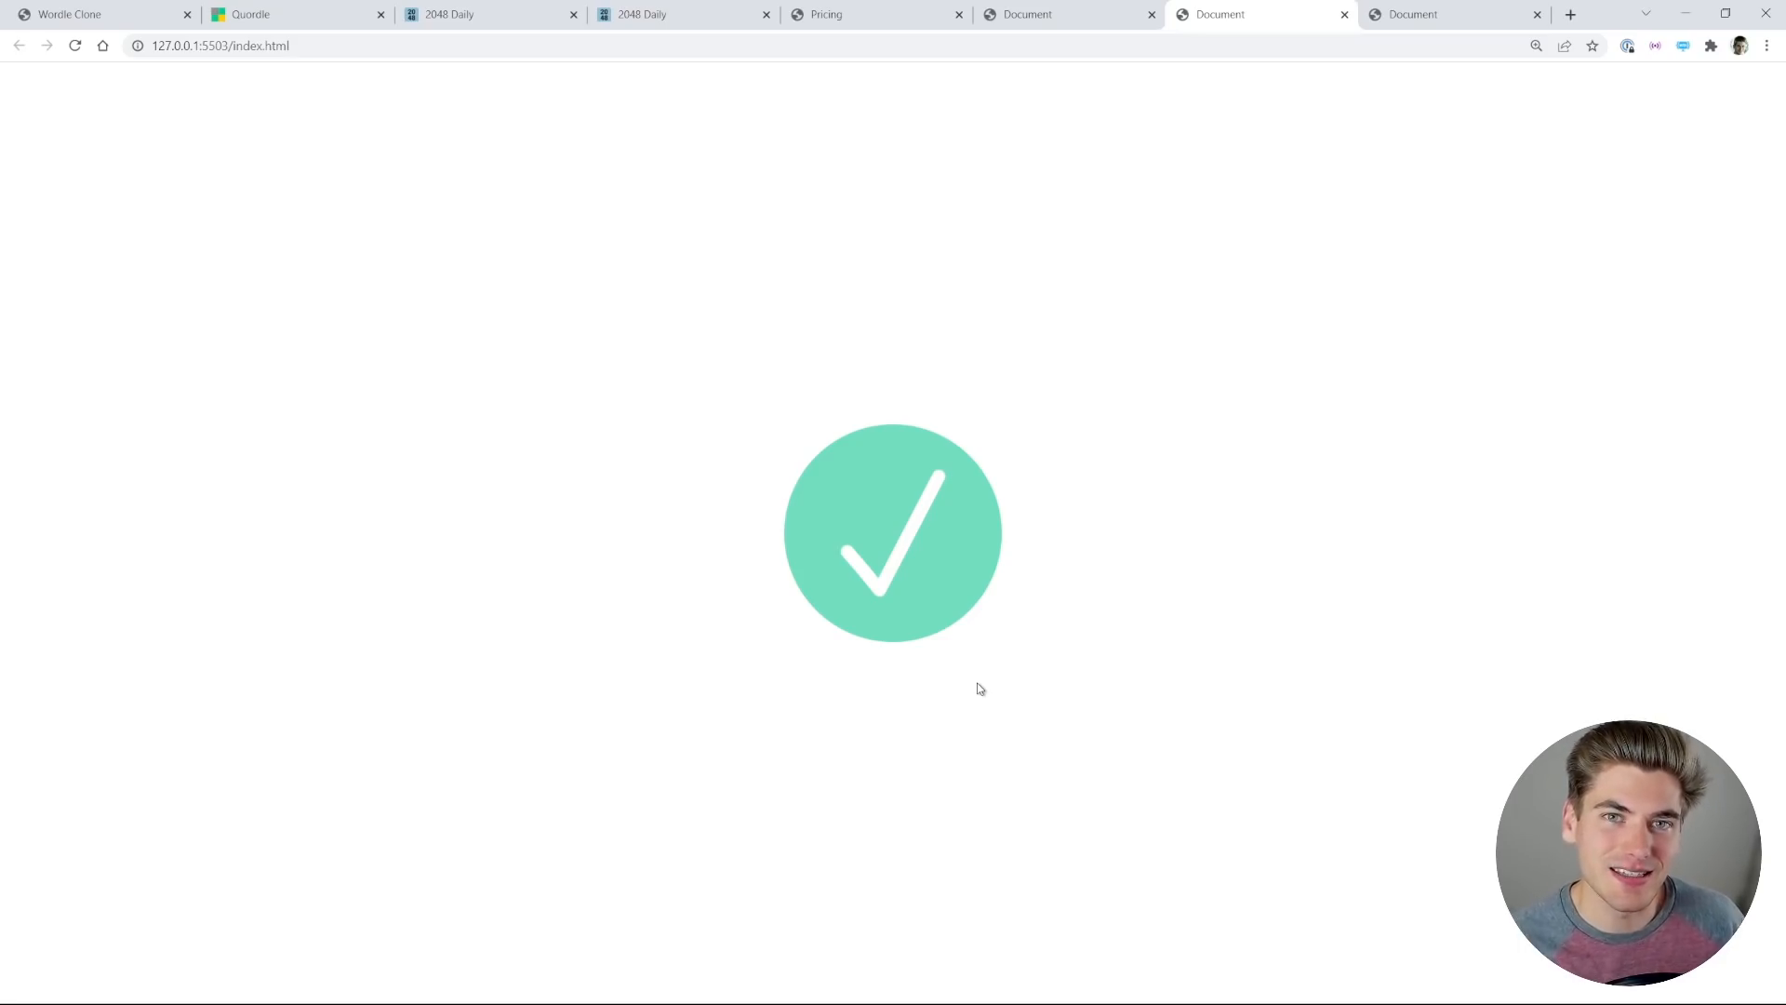
{"action": "mouse_move", "coordinate": [957, 498]}
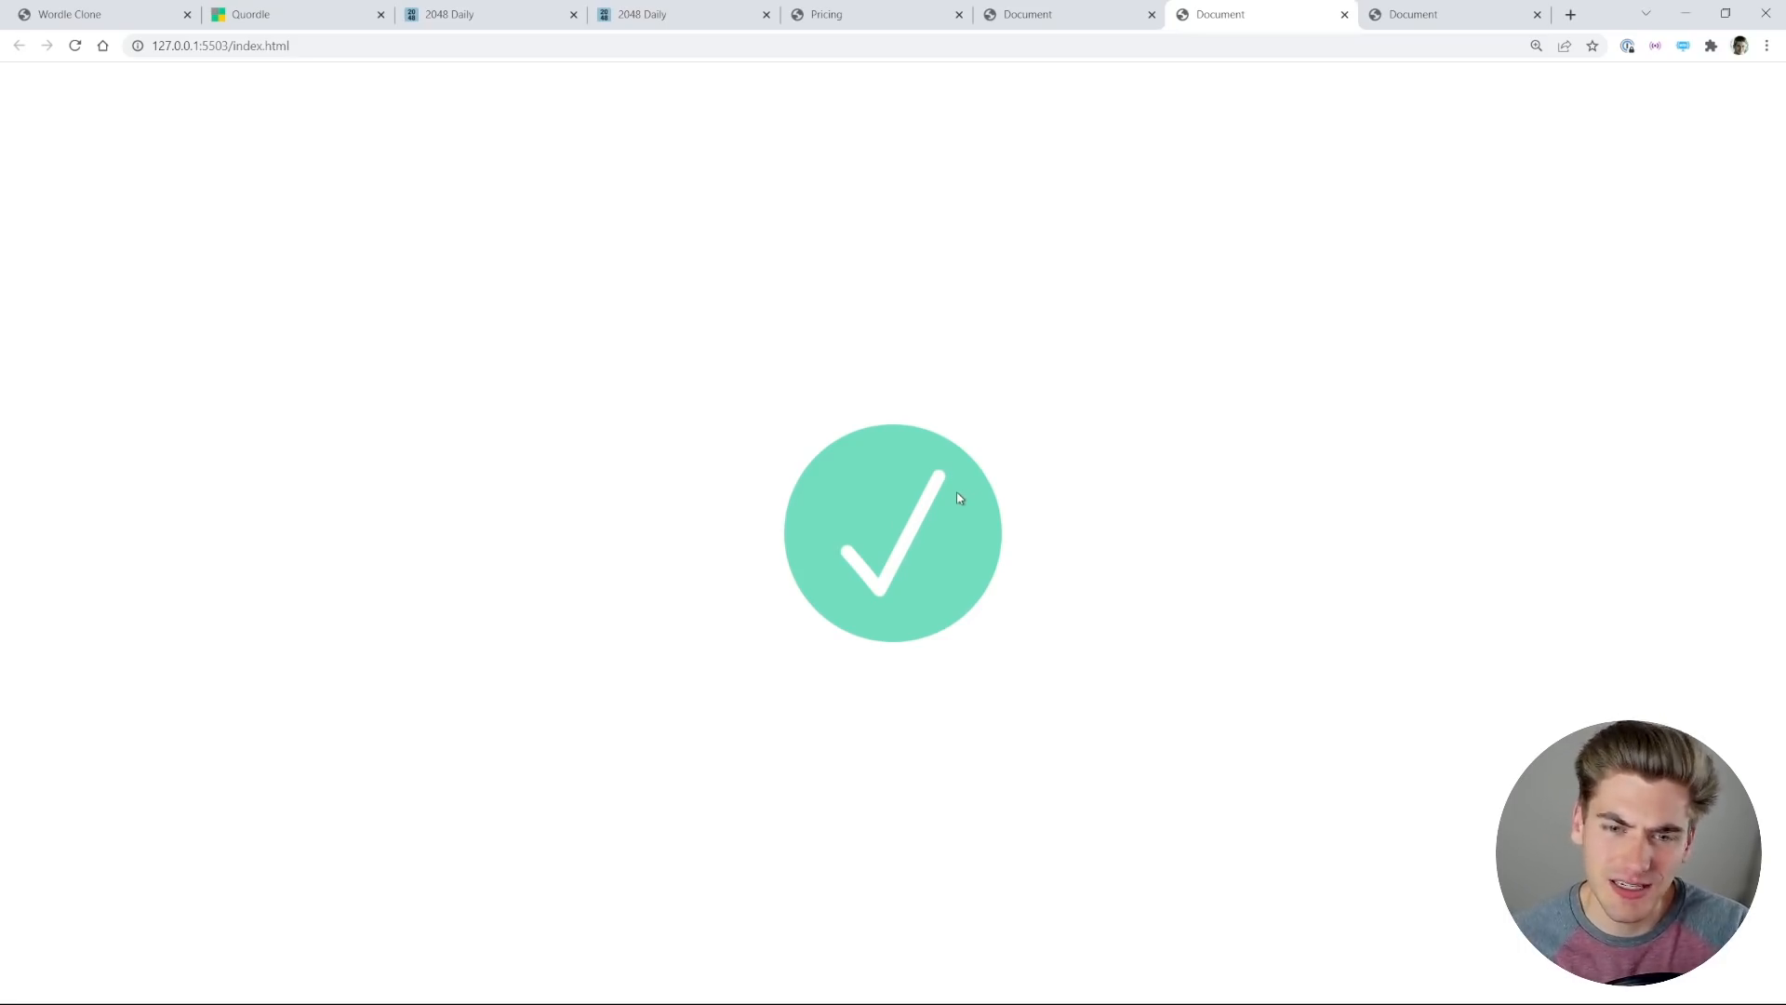
{"action": "mouse_move", "coordinate": [1018, 543]}
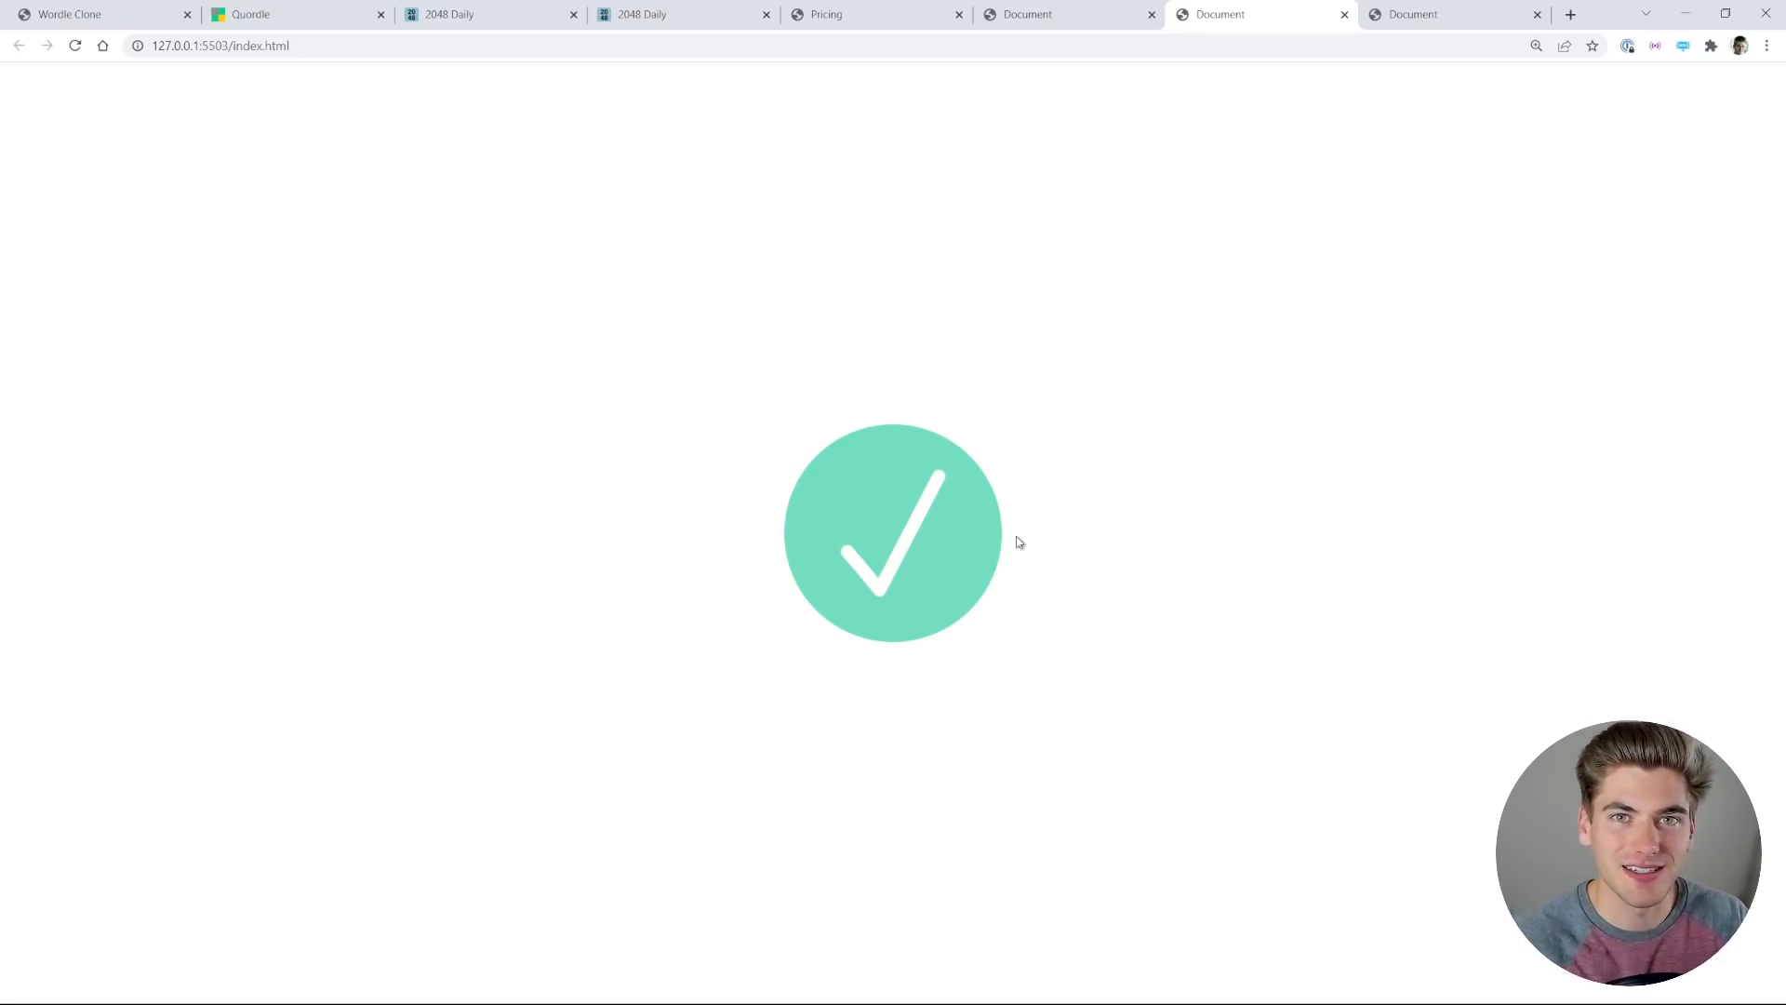
{"action": "mouse_move", "coordinate": [191, 108]}
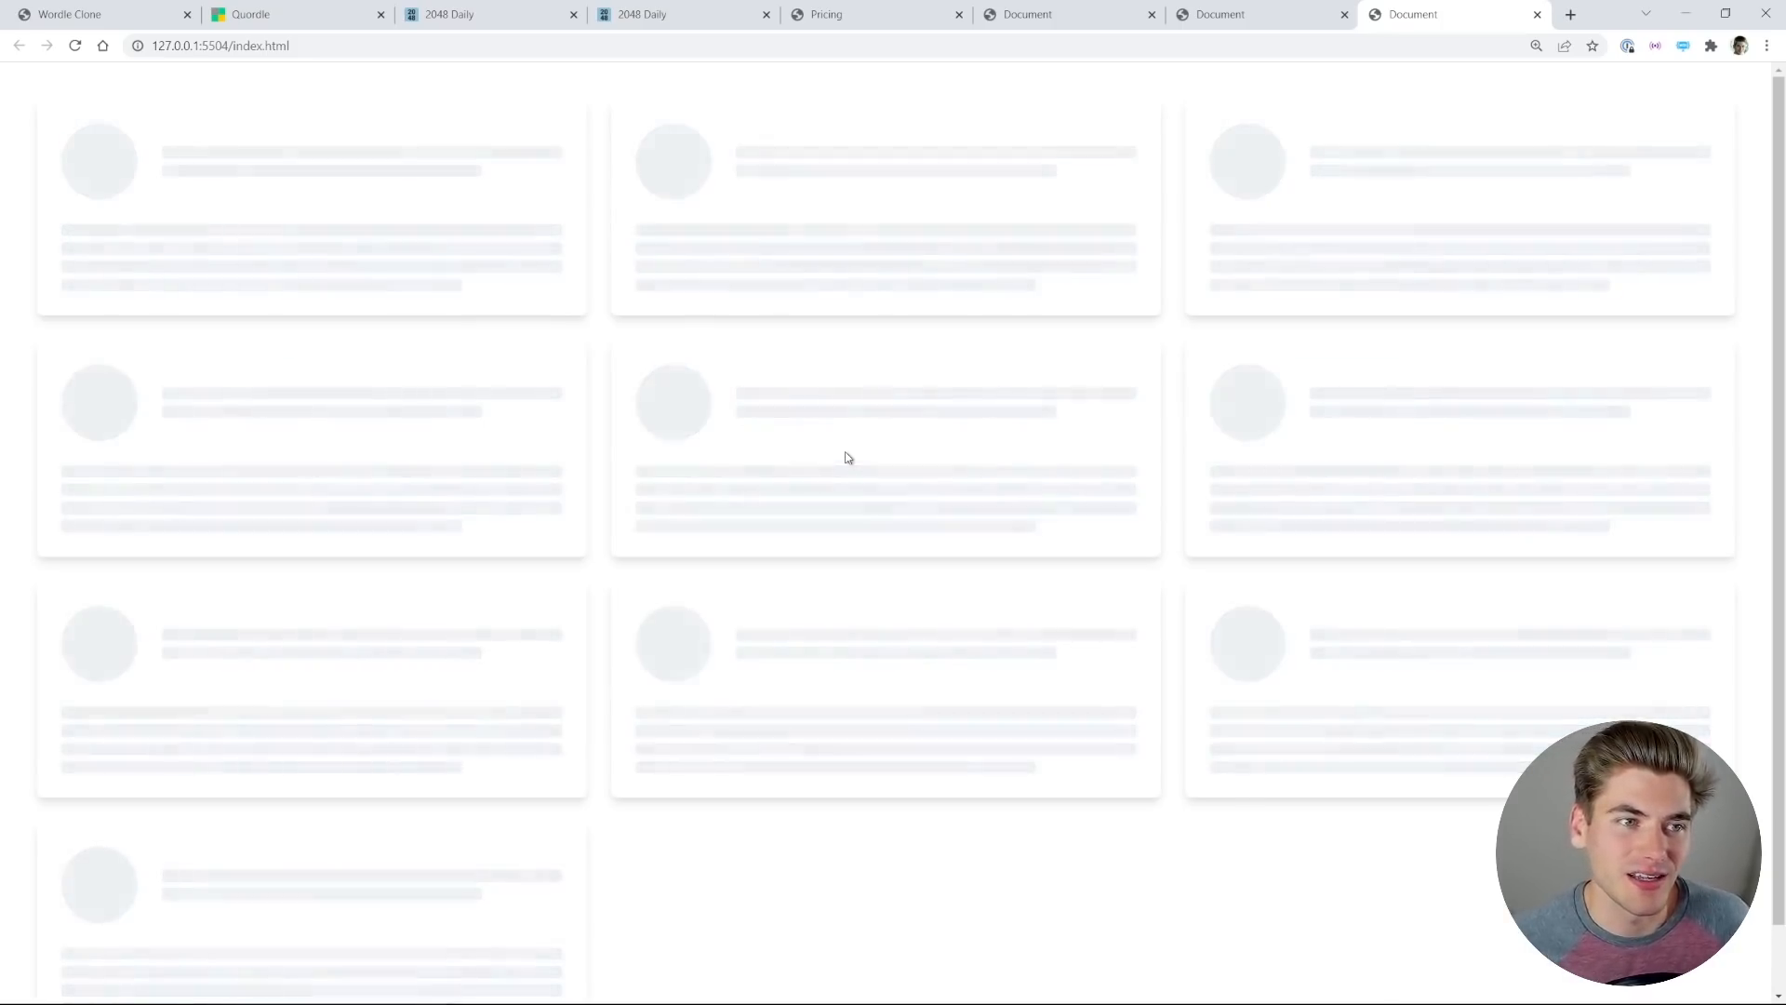
{"action": "mouse_move", "coordinate": [390, 271]}
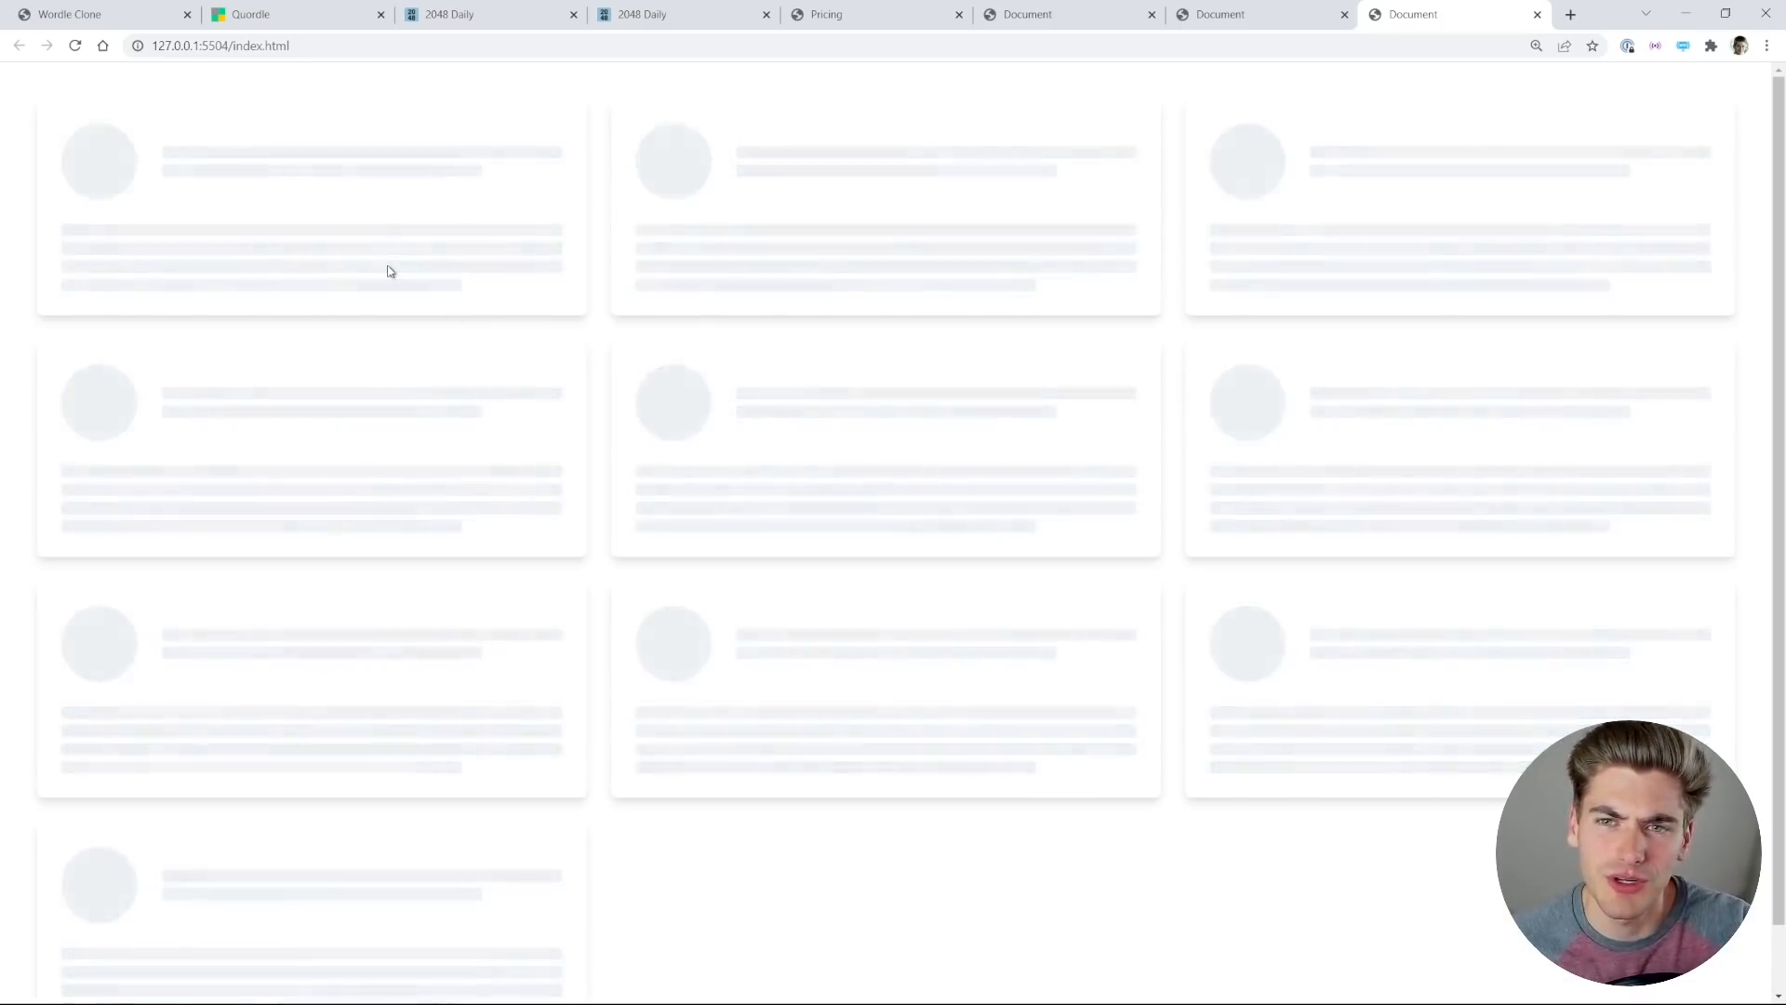
{"action": "mouse_move", "coordinate": [573, 443]}
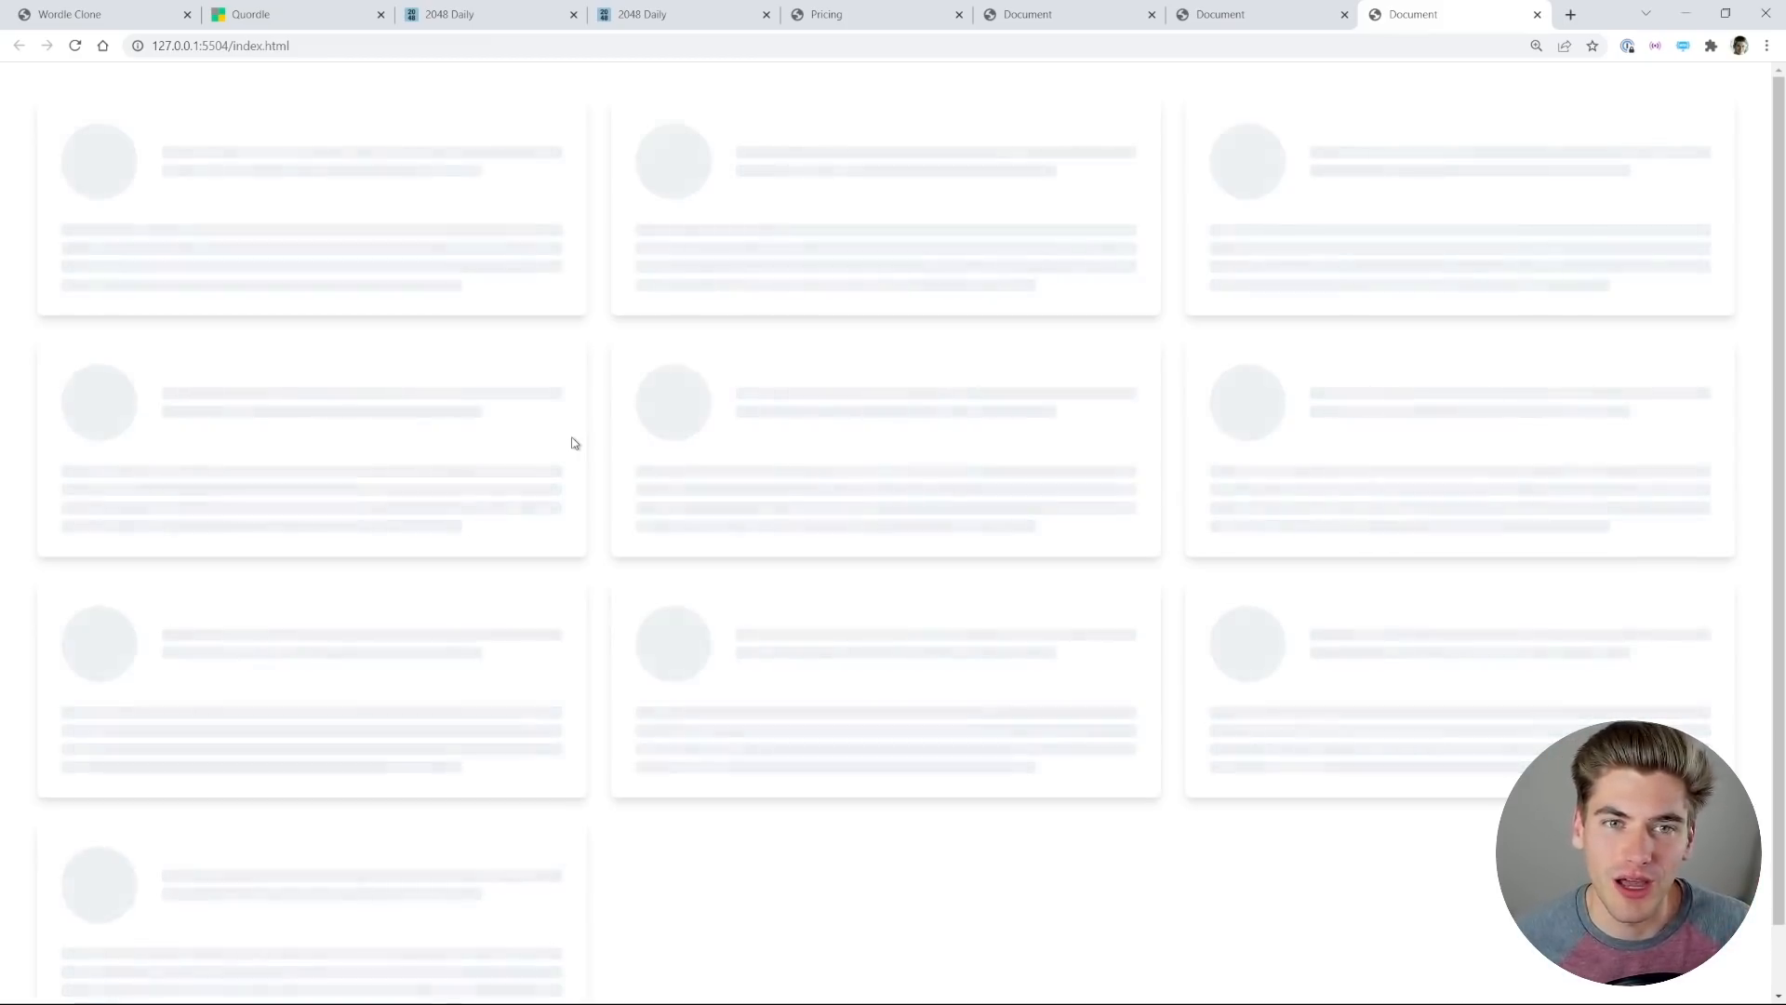
{"action": "mouse_move", "coordinate": [554, 450]}
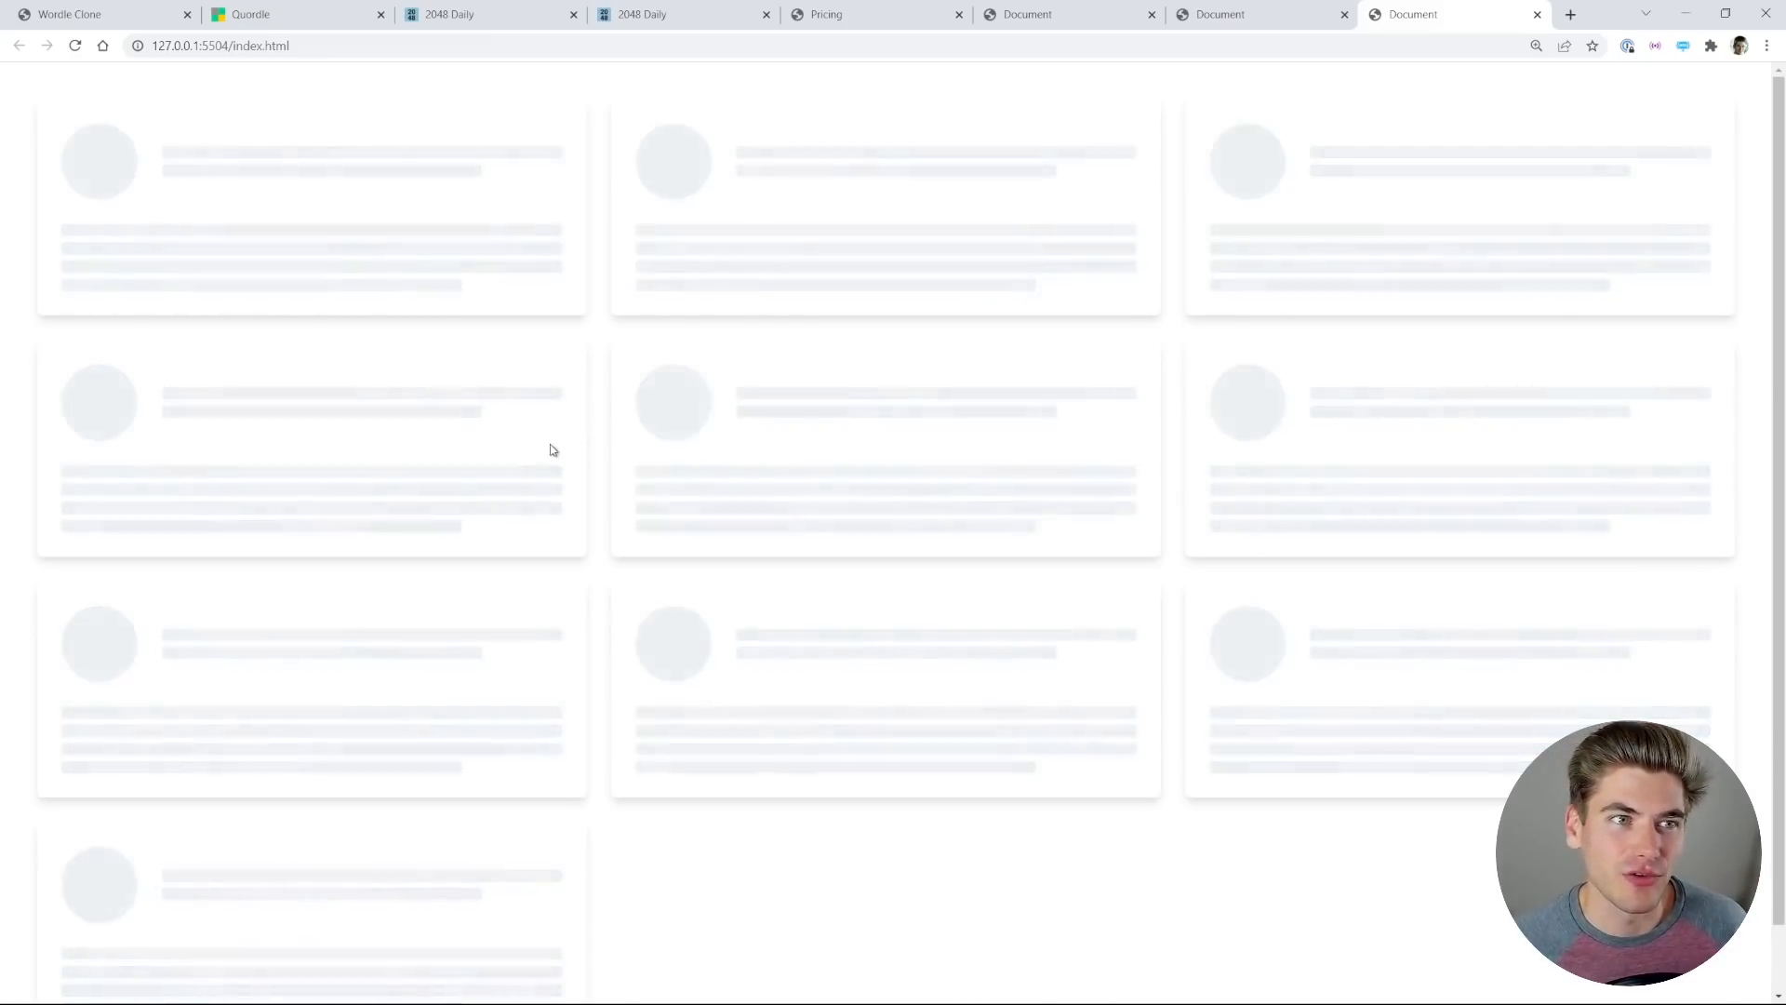
Step: Leave the skeleton loading grid and return to the check-mark demo
{"action": "left_click", "coordinate": [468, 14]}
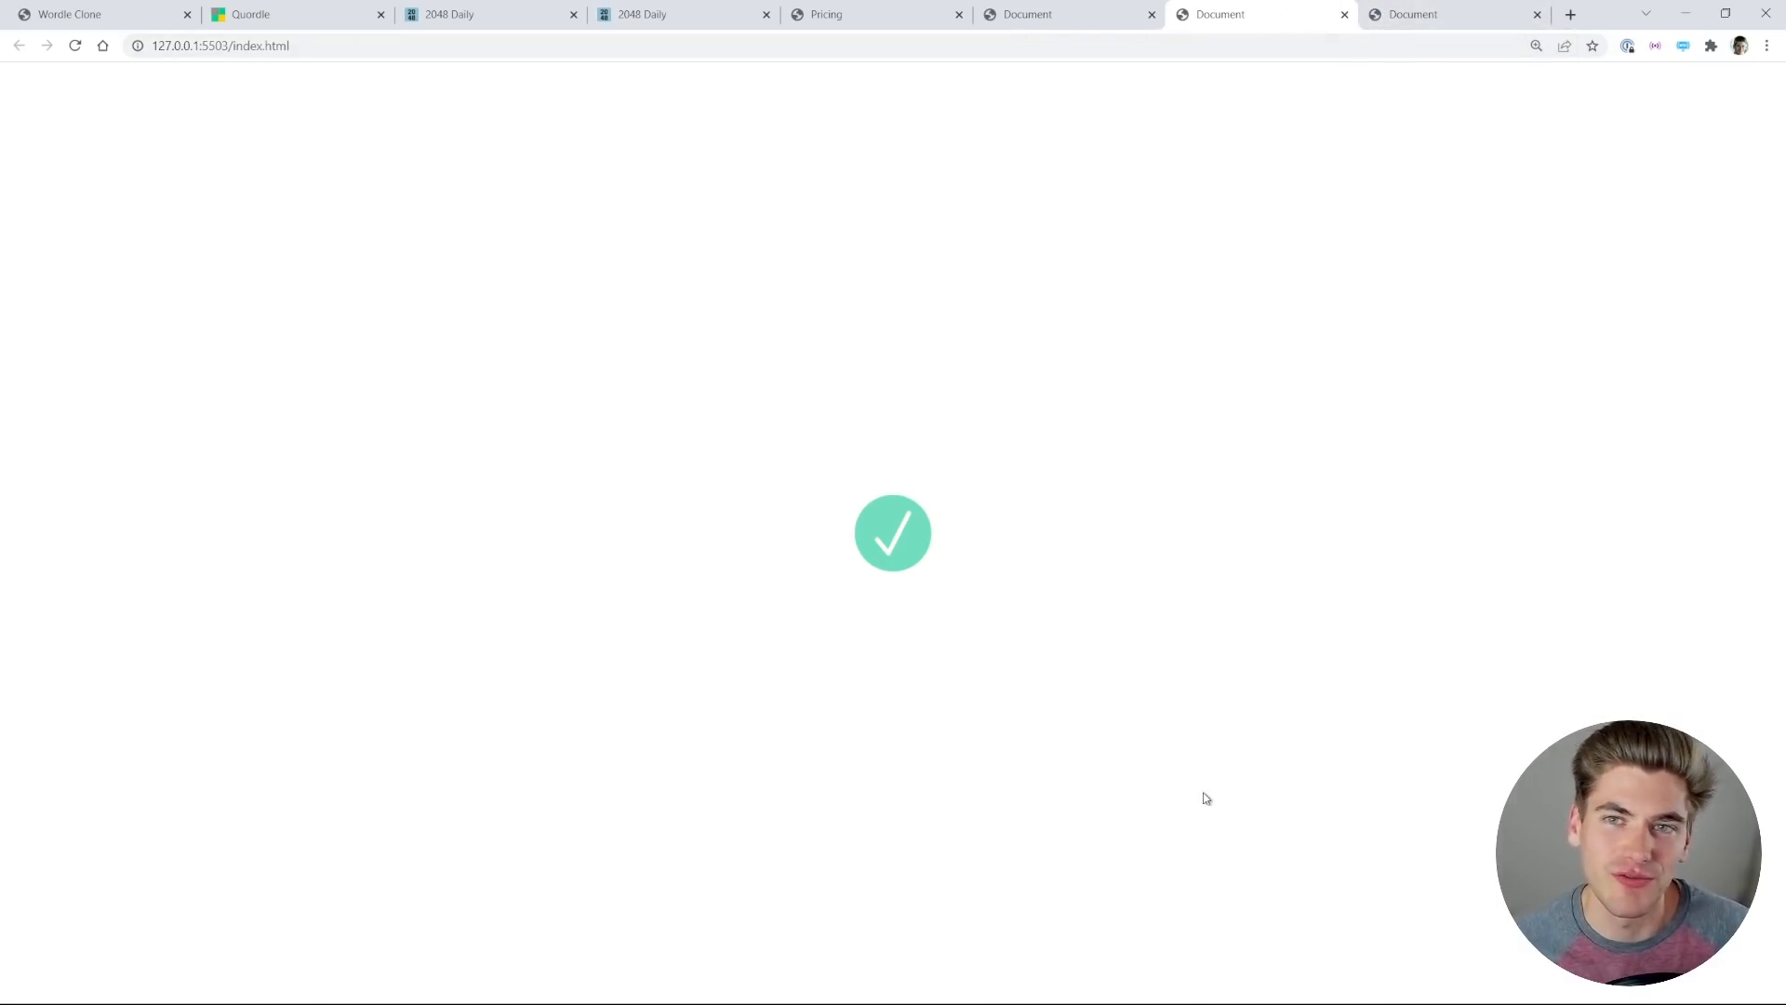
Step: Revisit the Main Story demo page, then return to the pricing page
{"action": "left_click", "coordinate": [1434, 14]}
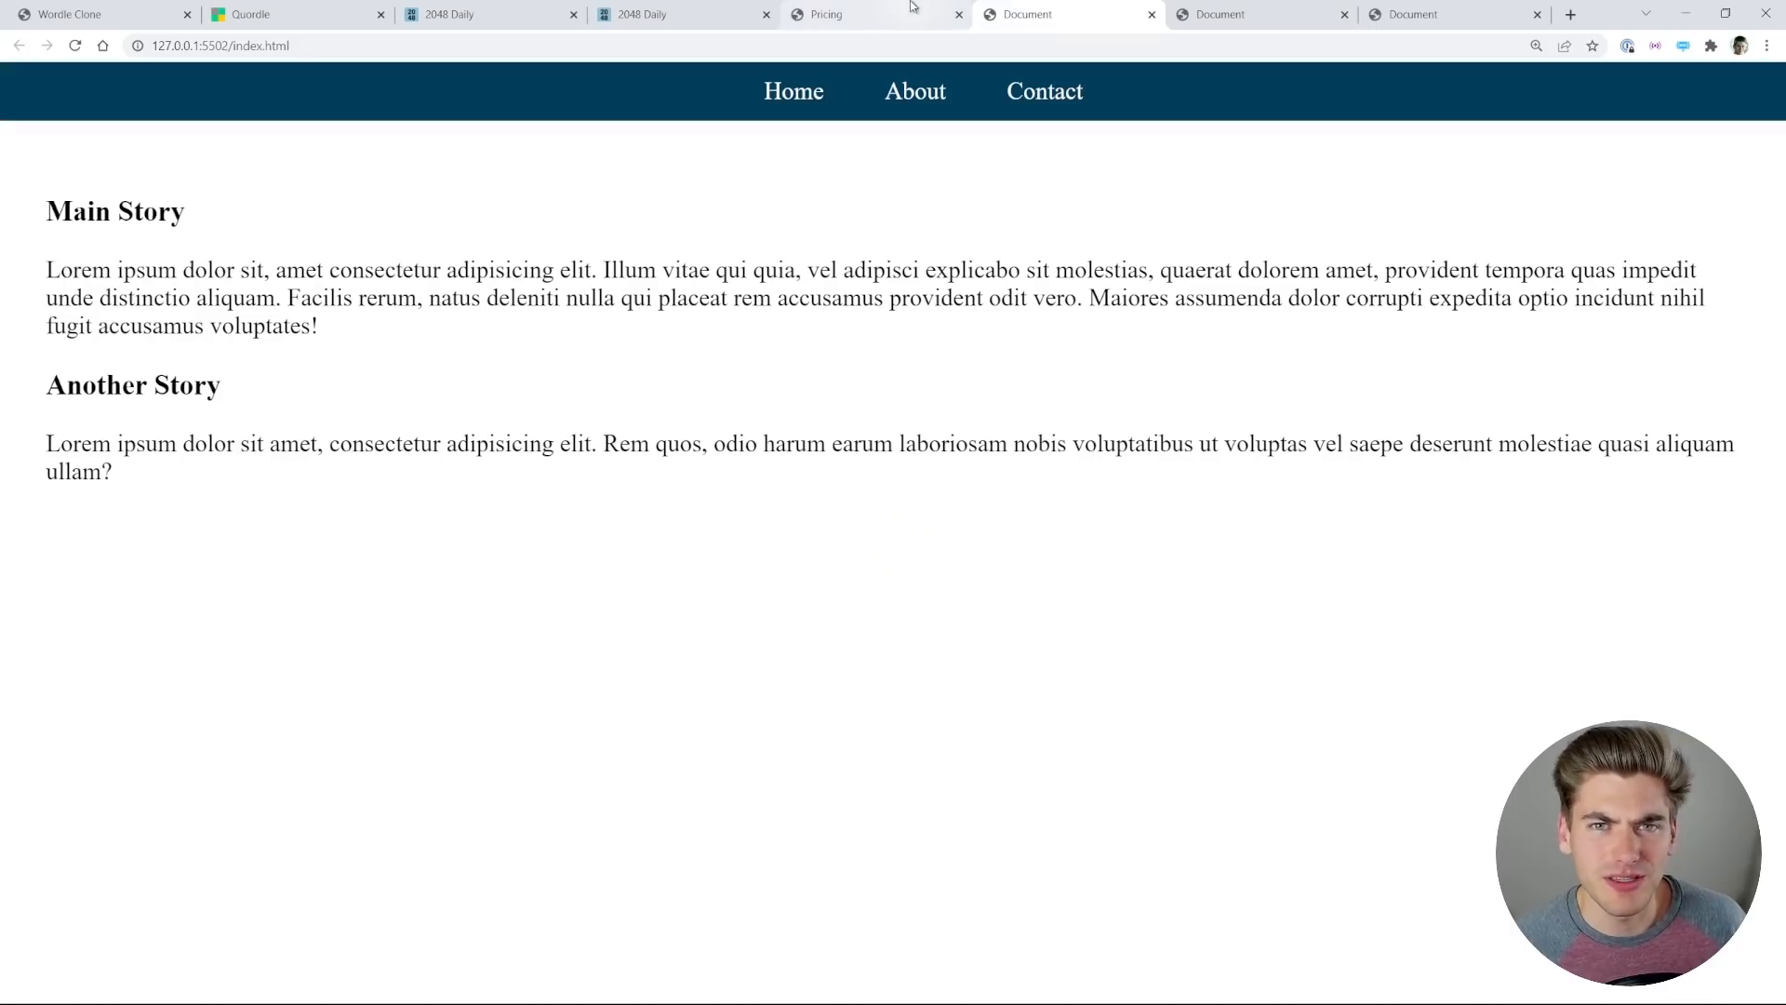
{"action": "mouse_move", "coordinate": [909, 8]}
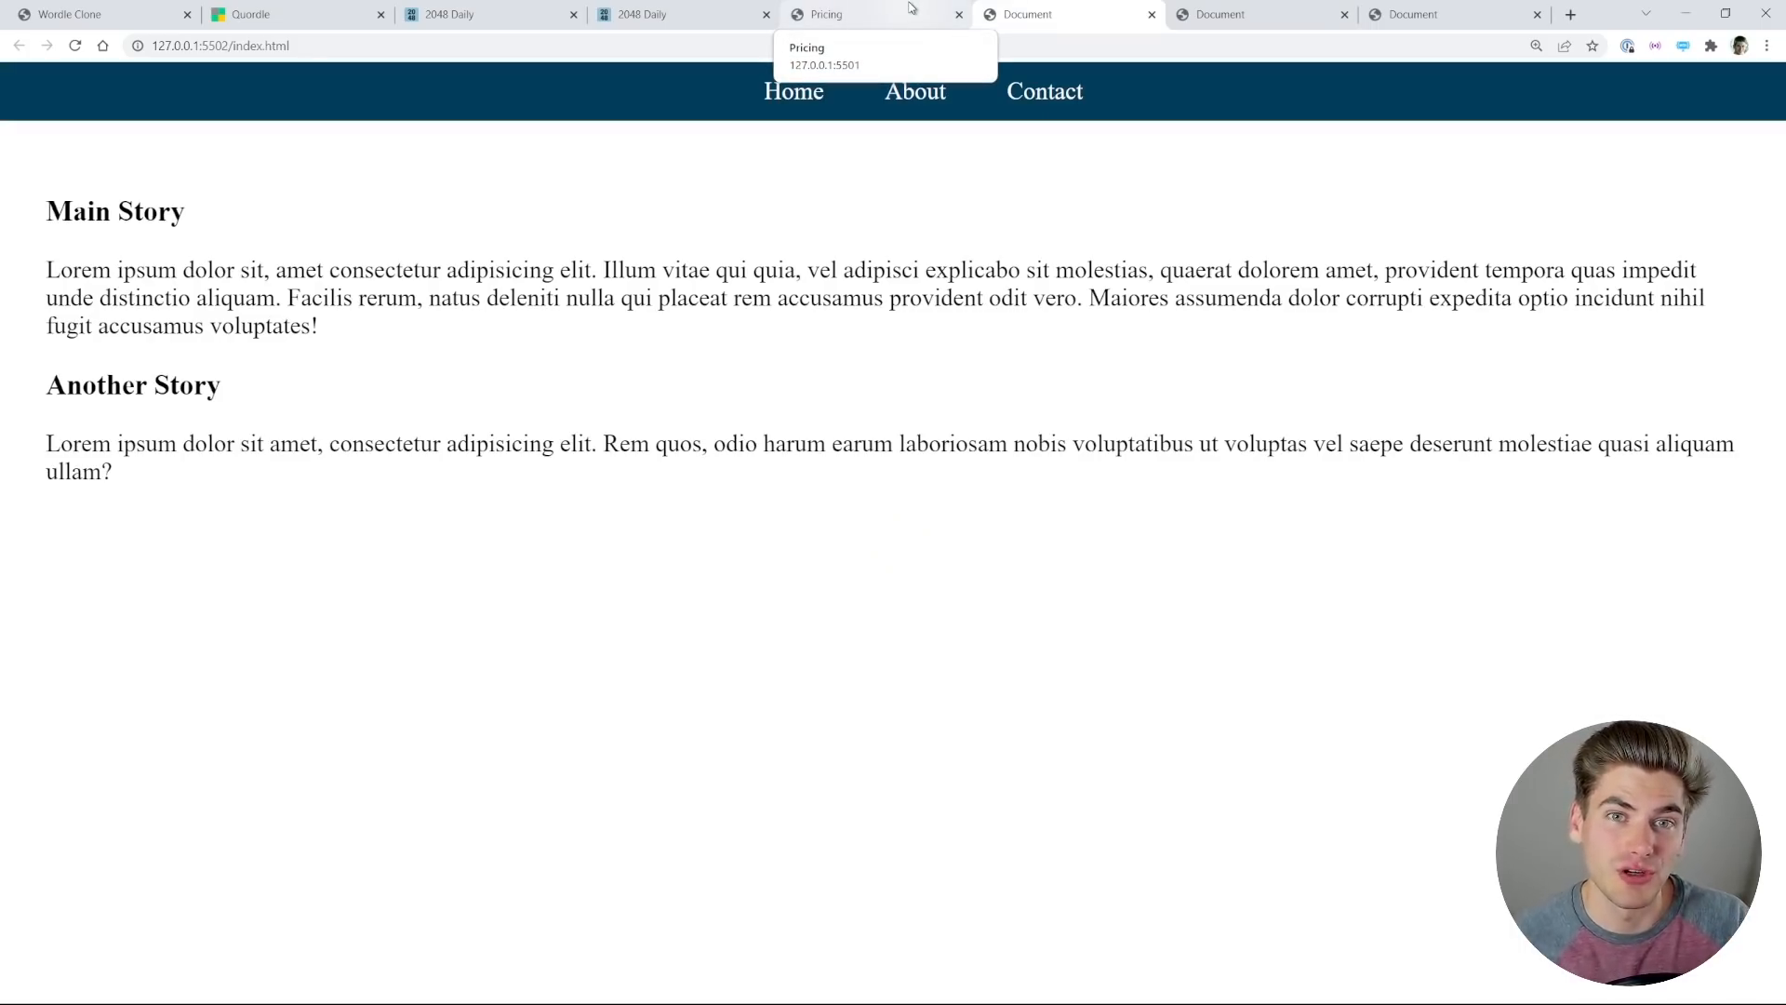
{"action": "left_click", "coordinate": [835, 14]}
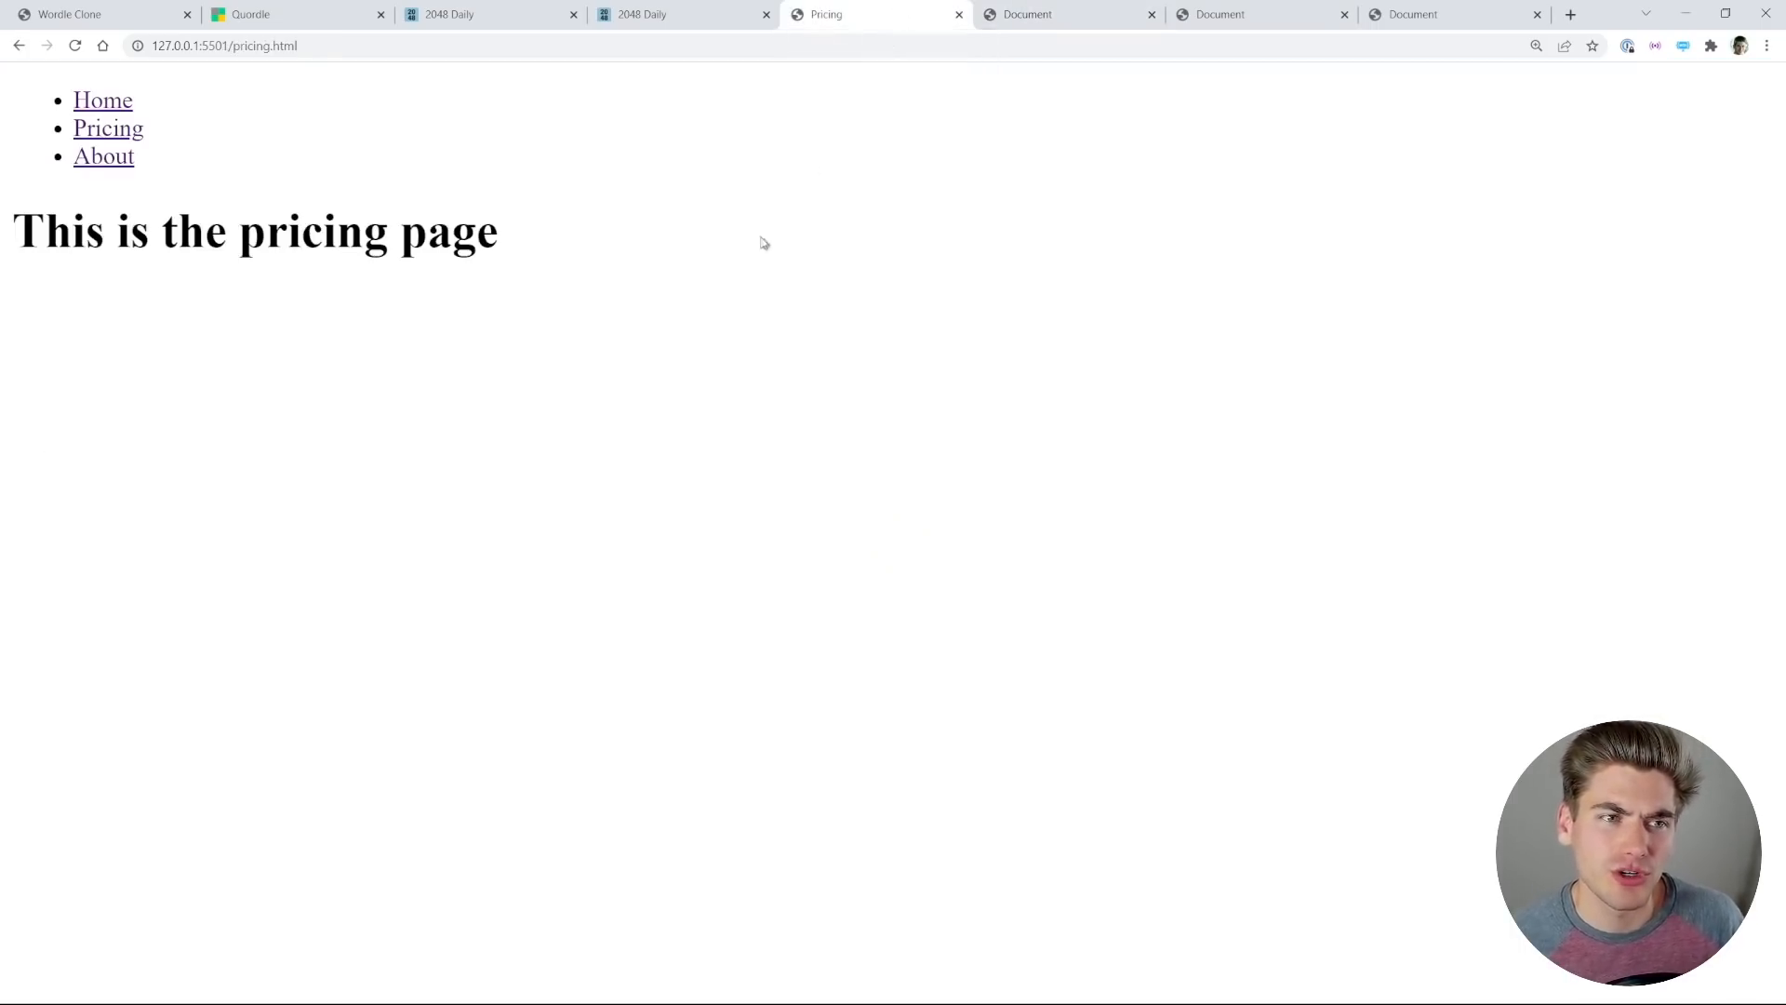